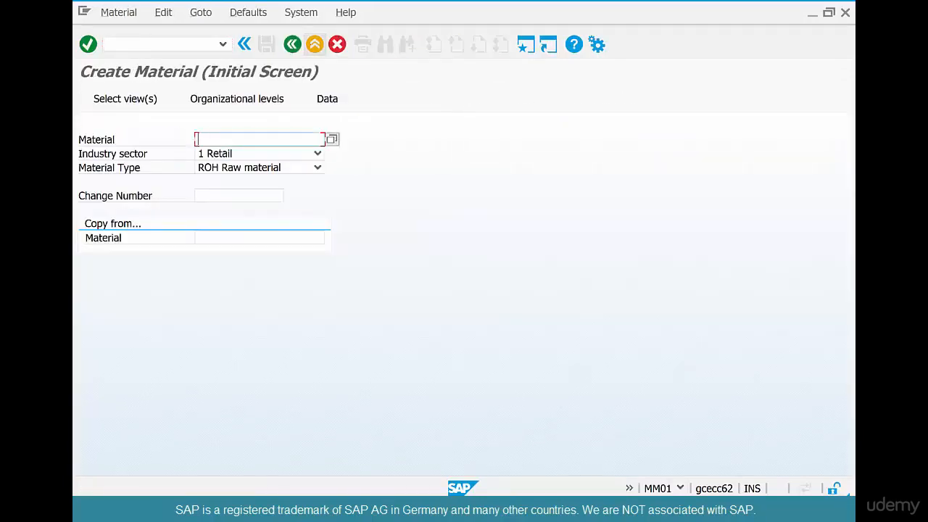
Step: Enter material STIRRERS-01 with material type NLAG Non-stock material and bring up view selection
{"action": "type", "text": "stirrers"}
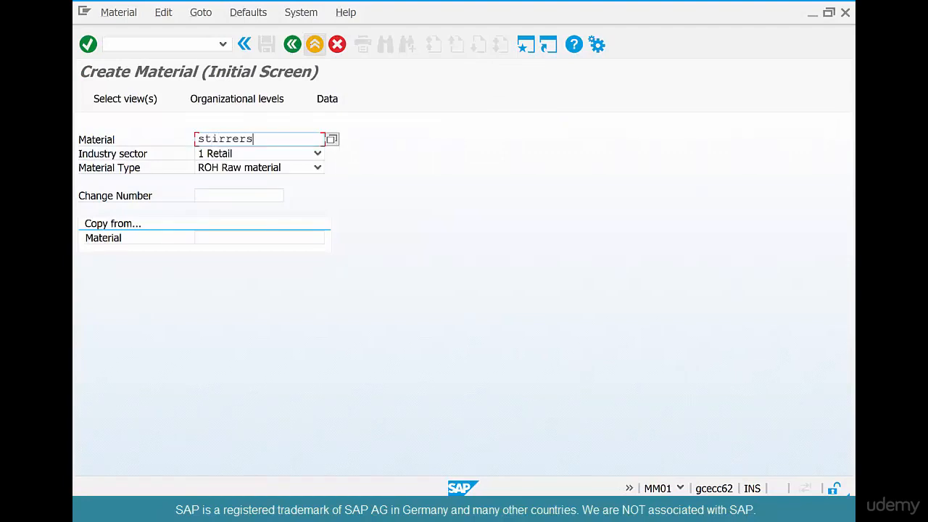
{"action": "type", "text": "-01"}
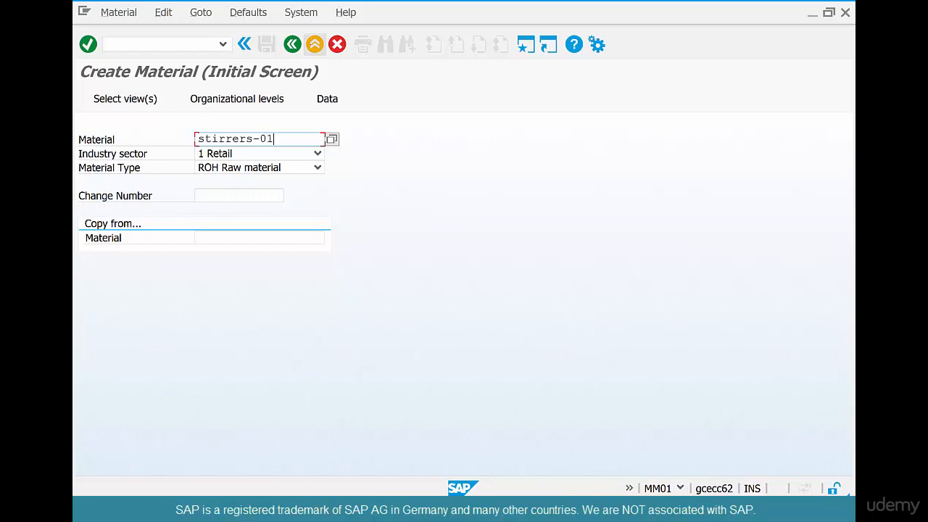
{"action": "left_click", "coordinate": [317, 167]}
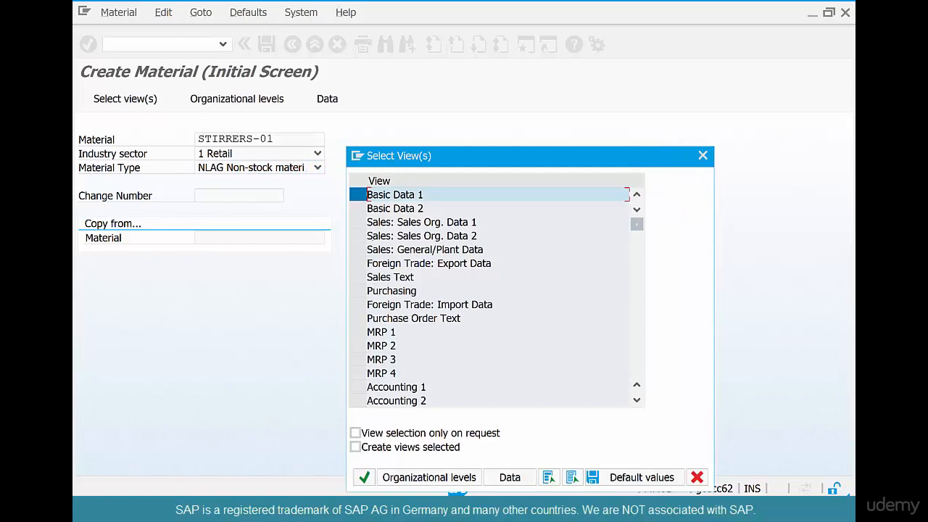
Step: Select the Basic Data 1, Purchasing and Accounting 1 views for plant CHI1
{"action": "left_click", "coordinate": [392, 291]}
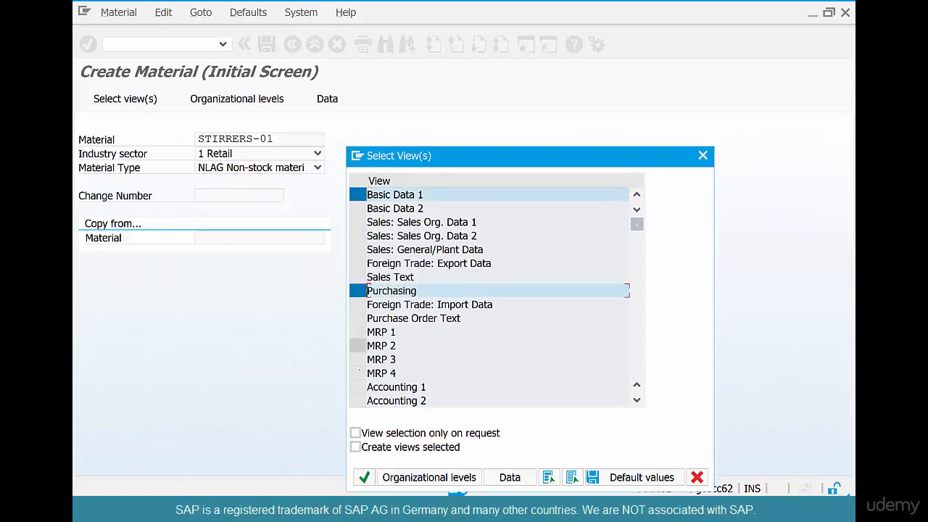
{"action": "left_click", "coordinate": [396, 387]}
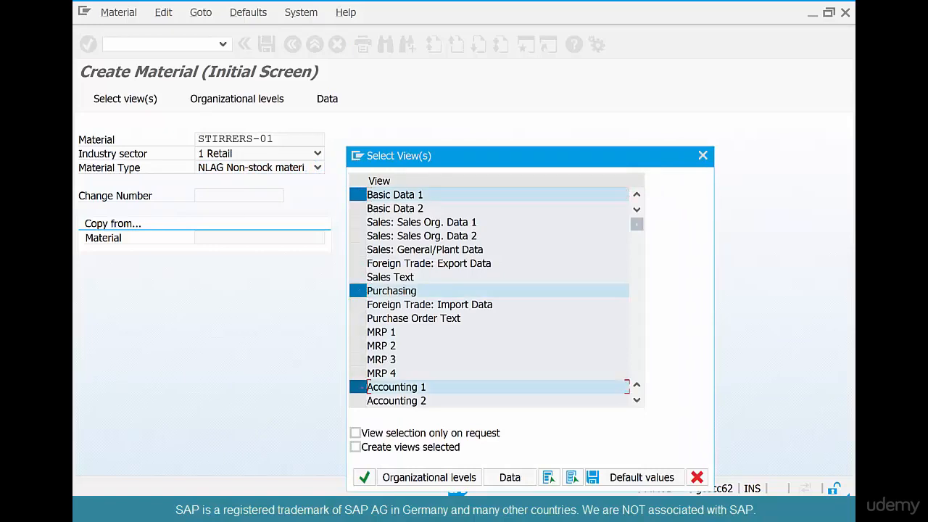
{"action": "left_click", "coordinate": [429, 477]}
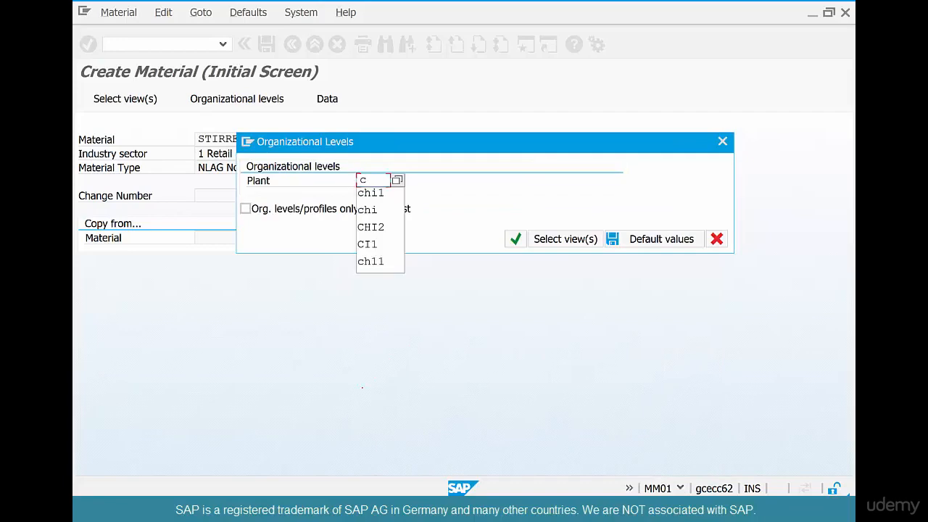
{"action": "left_click", "coordinate": [371, 192]}
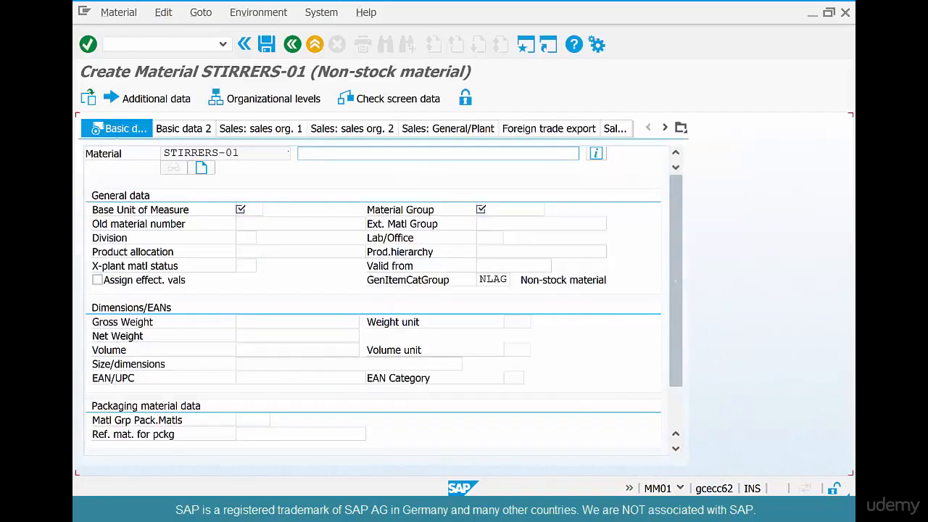
Step: Fill description 'Stirrers - Brown', unit EA, material group and valuation class, and save
{"action": "type", "text": "st"}
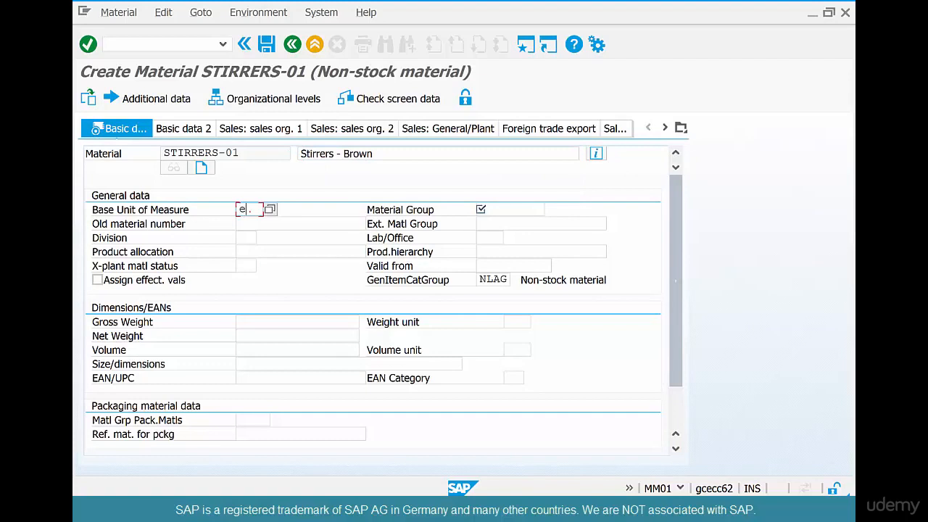
{"action": "left_click", "coordinate": [508, 210]}
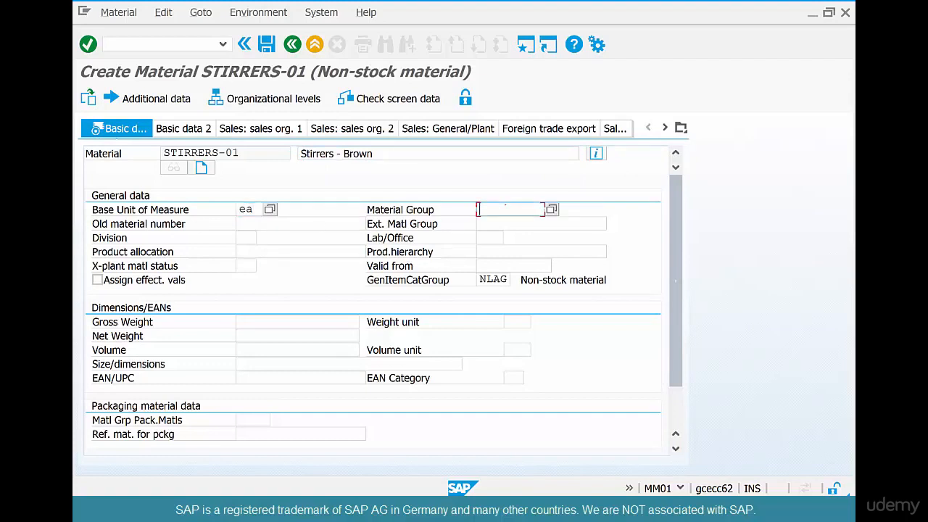
{"action": "type", "text": "015"}
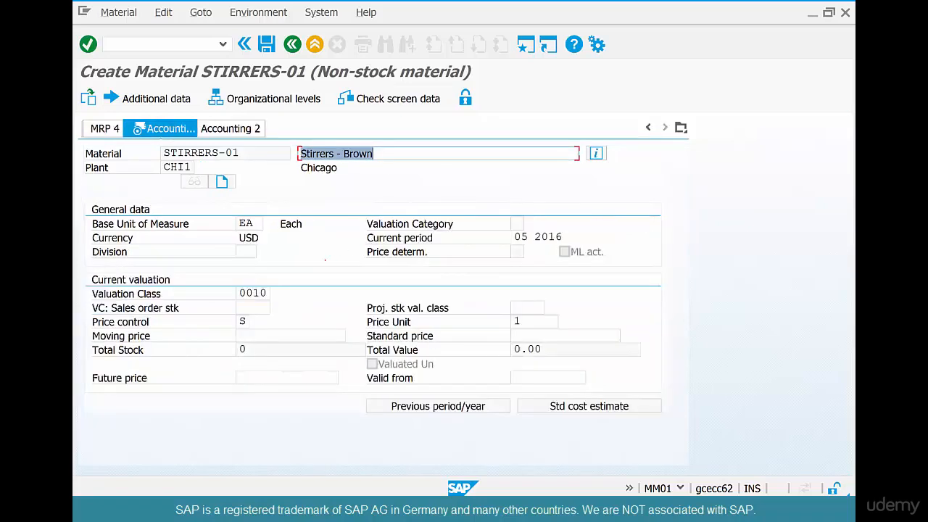
{"action": "type", "text": "V"}
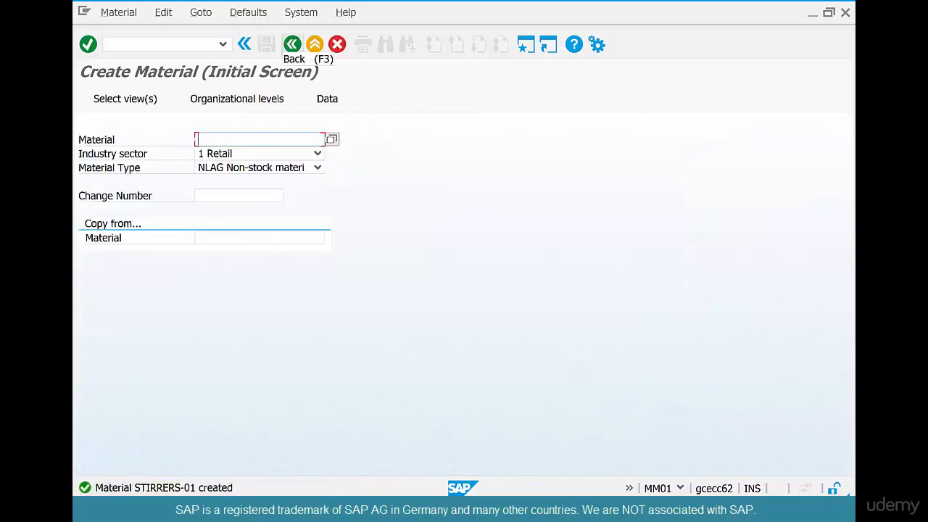
Step: Return to Easy Access and run ME21N with vendor 4001 ABC Supply Company
{"action": "left_click", "coordinate": [292, 44]}
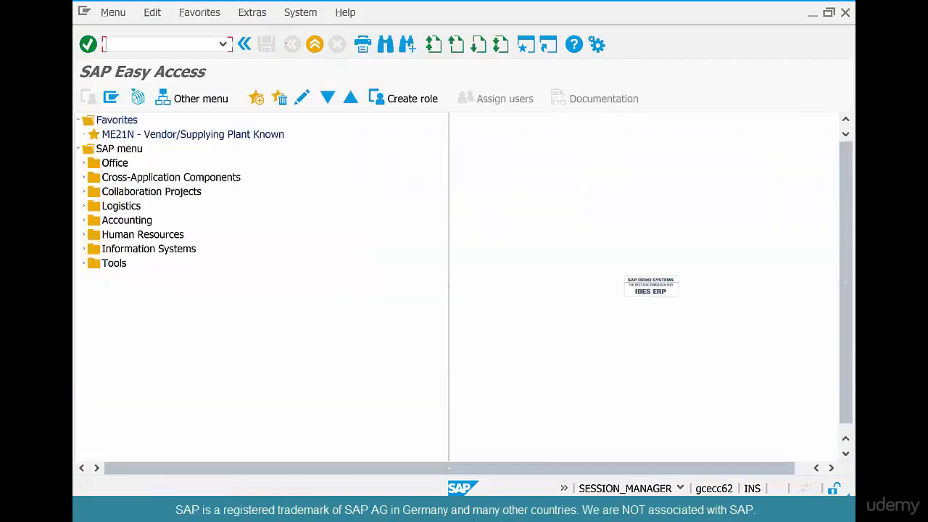
{"action": "type", "text": "me21"}
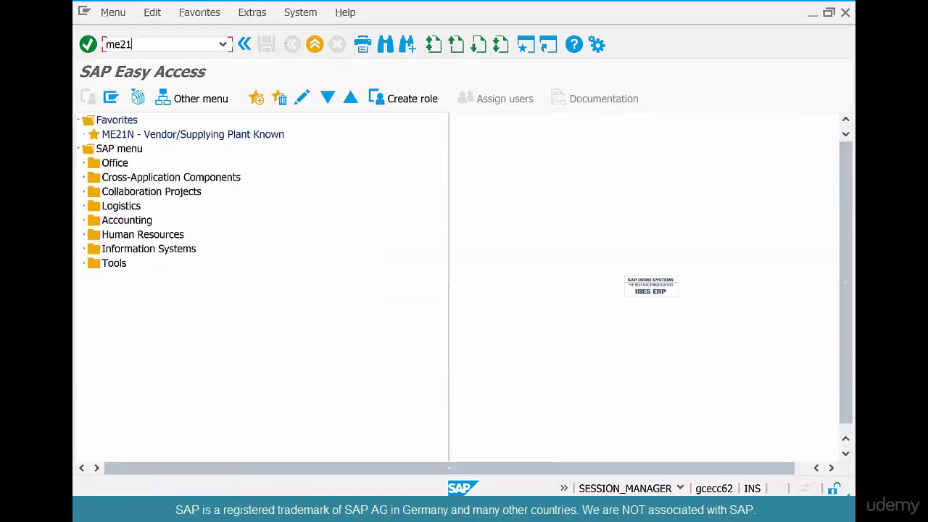
{"action": "key", "text": "Enter"}
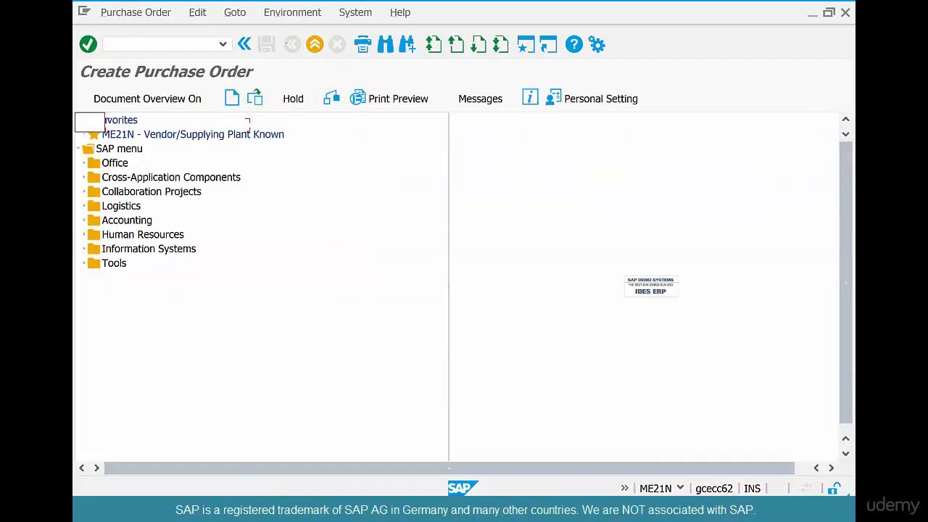
{"action": "double_click", "coordinate": [193, 134]}
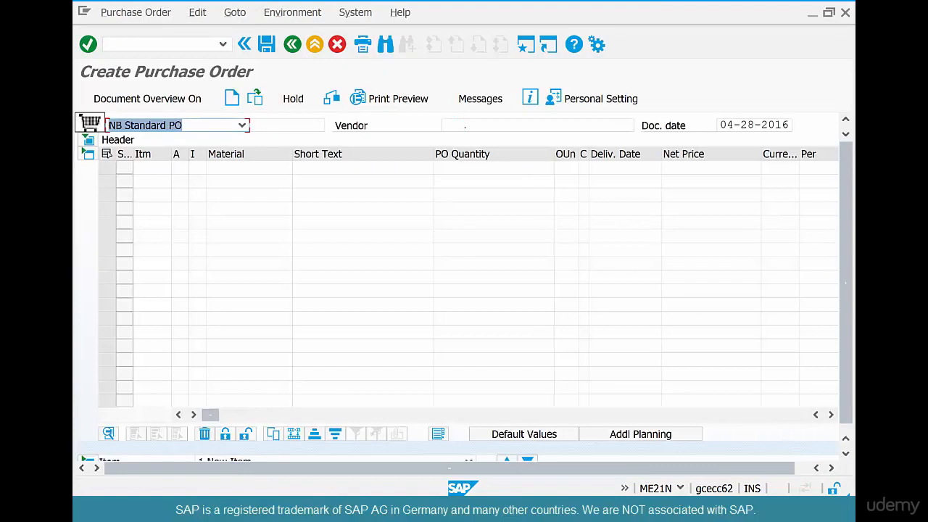
{"action": "type", "text": "40"}
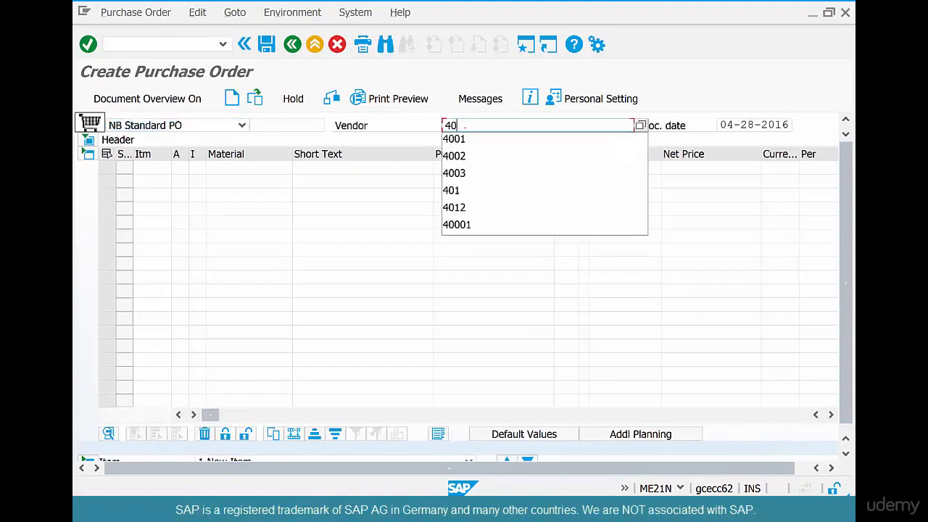
{"action": "left_click", "coordinate": [454, 139]}
{"action": "type", "text": "c"}
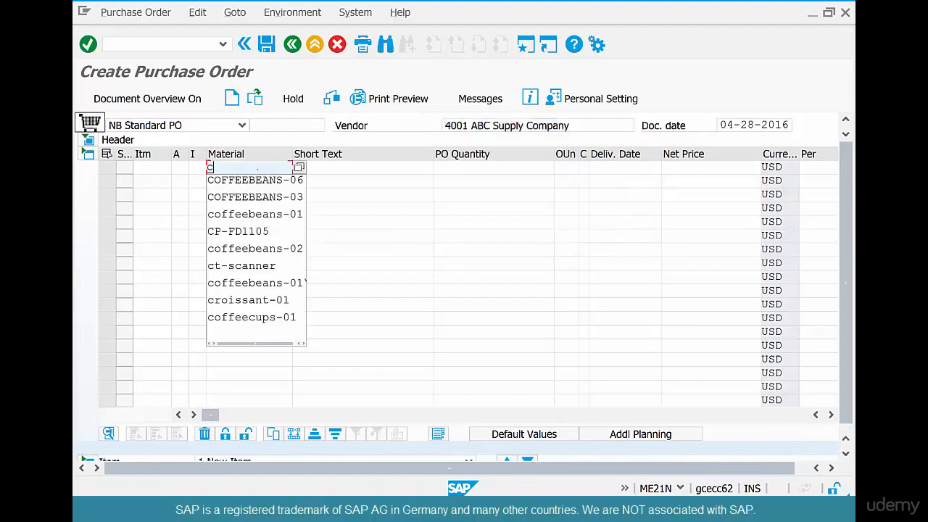
Step: Add COFFEEBEANS-06 as item 10 and STIRRERS-01 with quantity 1000 as item 20
{"action": "left_click", "coordinate": [254, 180]}
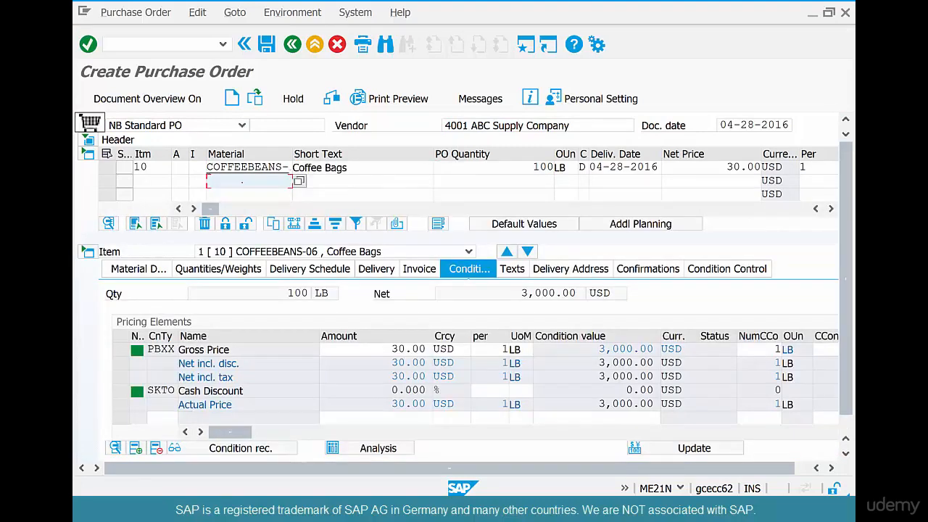
{"action": "type", "text": "stirrers-0"}
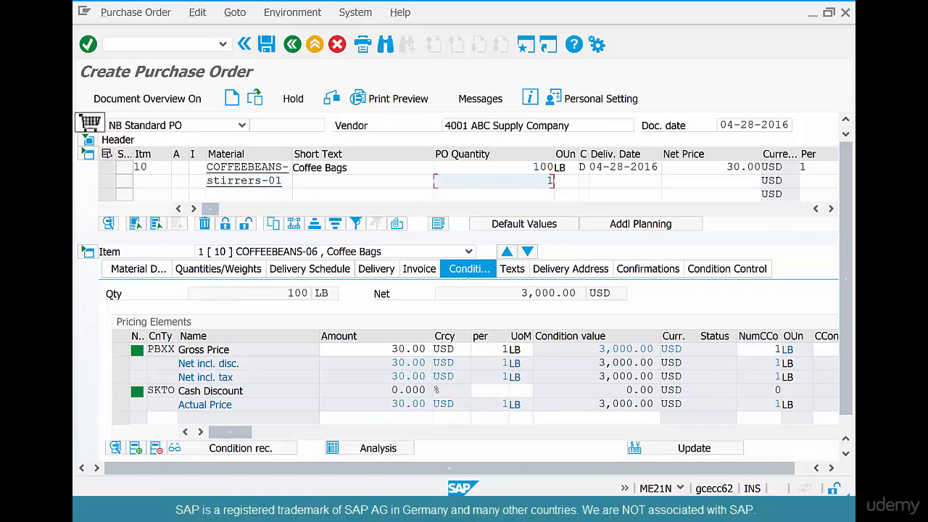
{"action": "type", "text": "1000"}
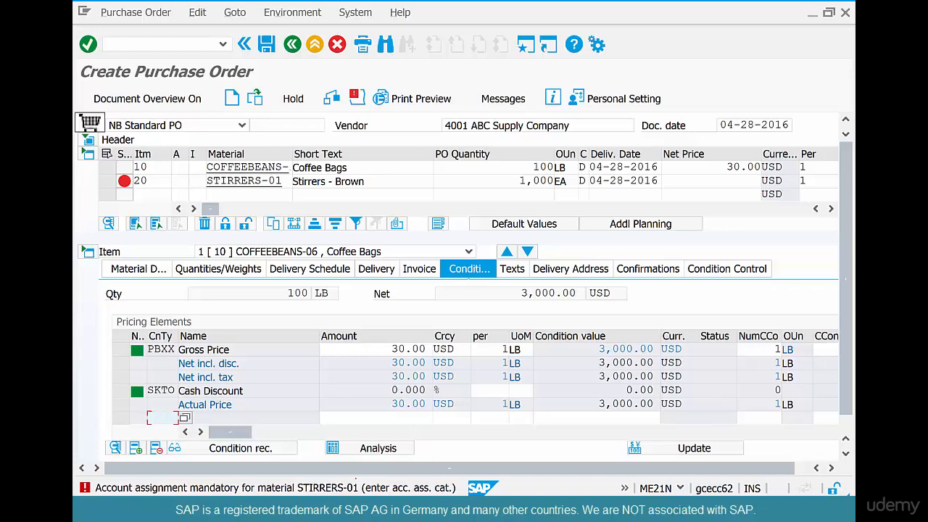
Step: Try entering account assignment category K in item 20's A column
{"action": "left_click", "coordinate": [322, 168]}
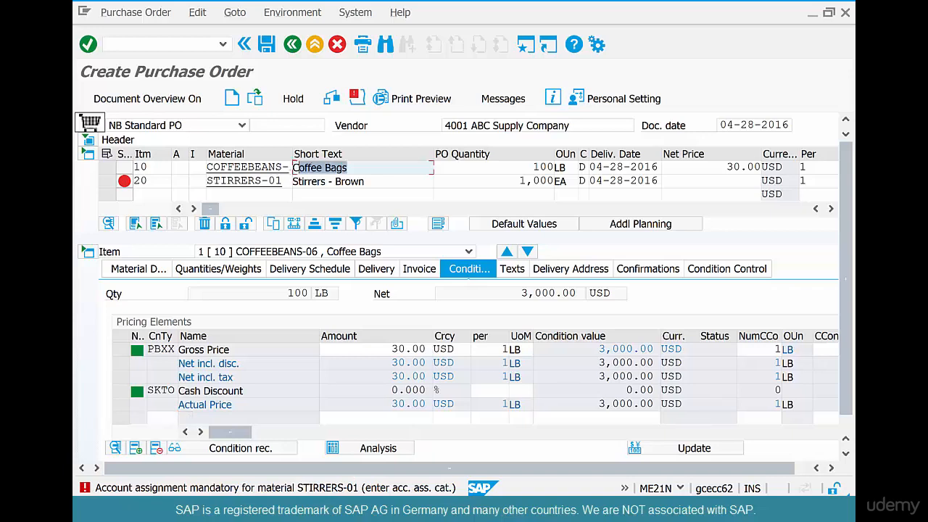
{"action": "left_click", "coordinate": [328, 182]}
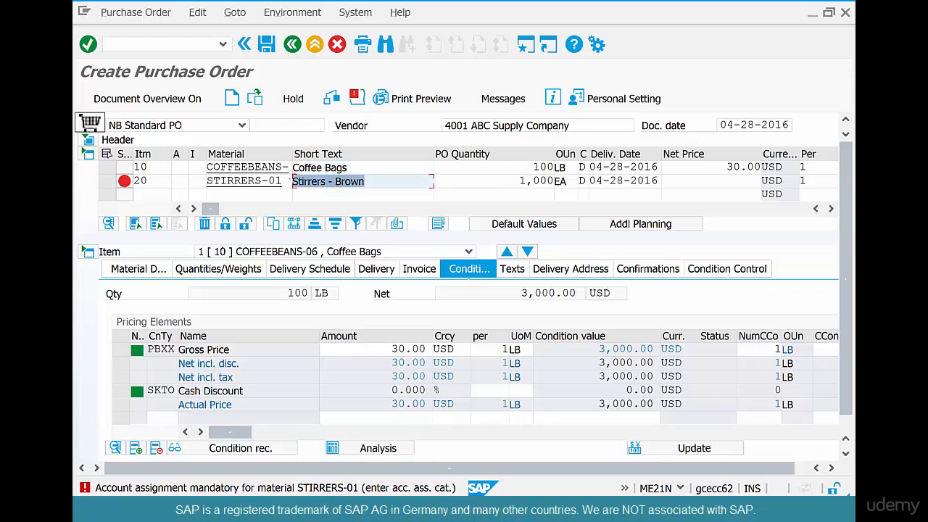
{"action": "left_click", "coordinate": [326, 166]}
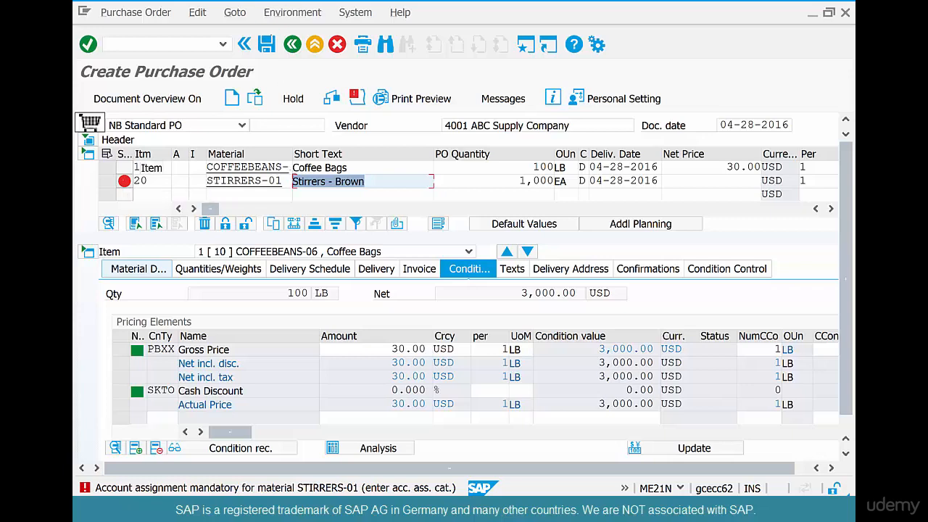
{"action": "mouse_move", "coordinate": [266, 45]}
{"action": "type", "text": "K"}
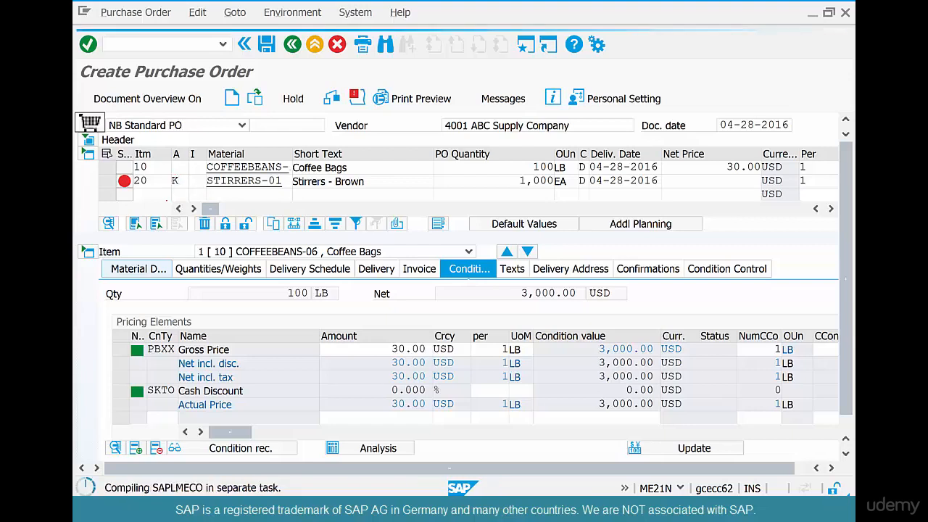
Step: Open item 20's details and the account assignment category value list
{"action": "left_click", "coordinate": [527, 250]}
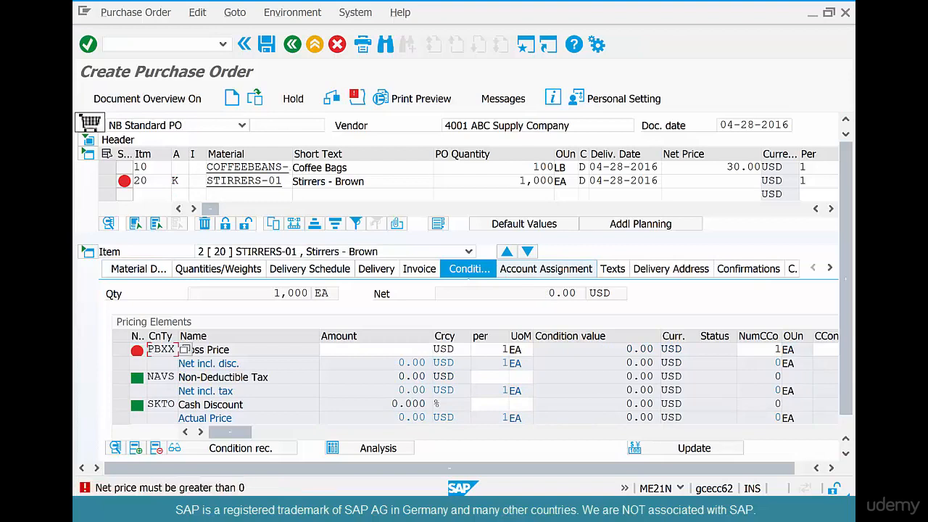
{"action": "type", "text": "10"}
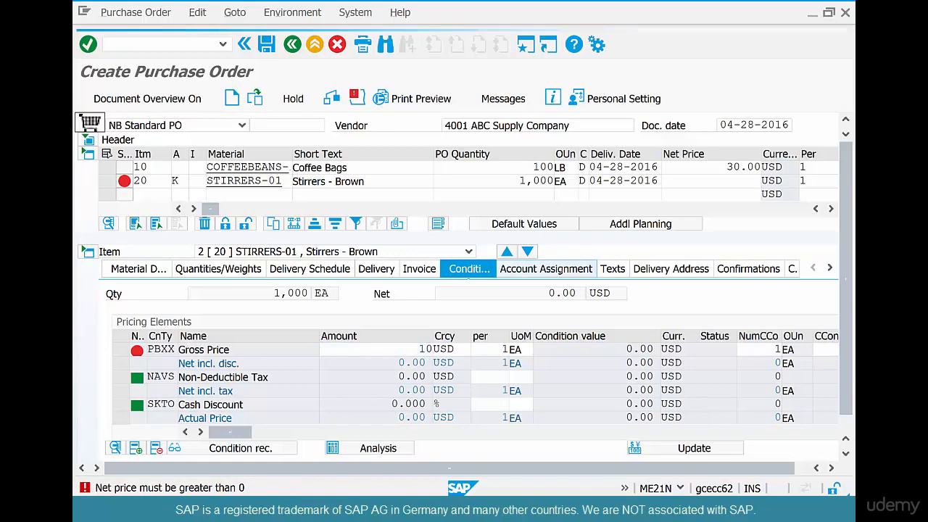
{"action": "left_click", "coordinate": [546, 269]}
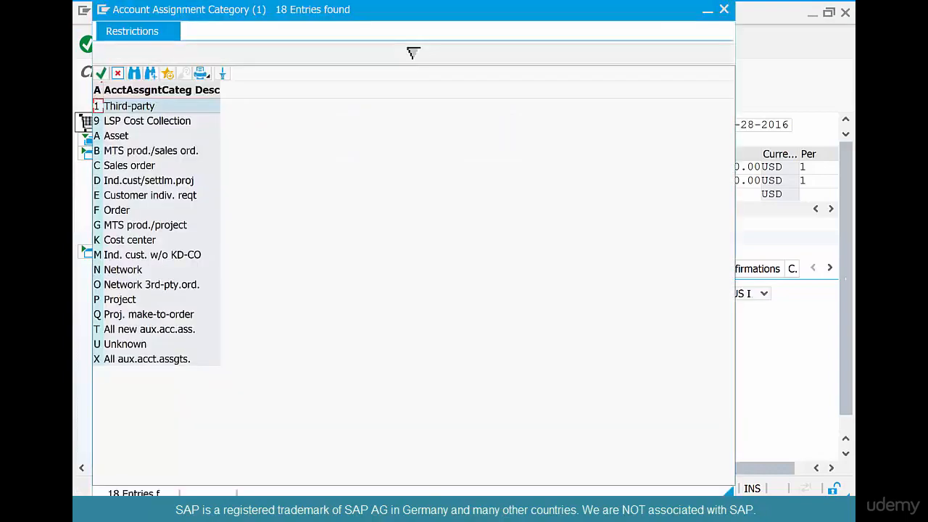
Step: Choose K Cost center from the account assignment category list
{"action": "left_click", "coordinate": [130, 239]}
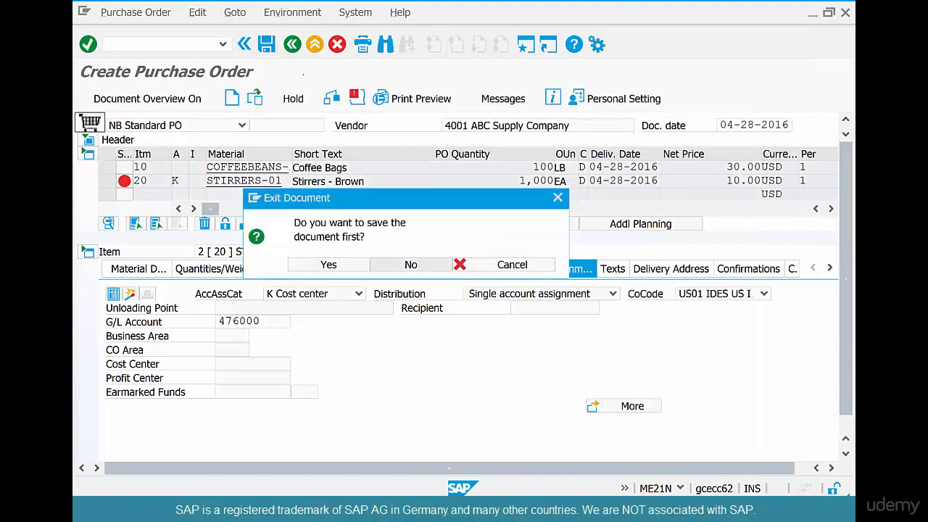
Step: Discard the purchase order without saving and launch transaction KS01
{"action": "left_click", "coordinate": [411, 264]}
{"action": "type", "text": "k"}
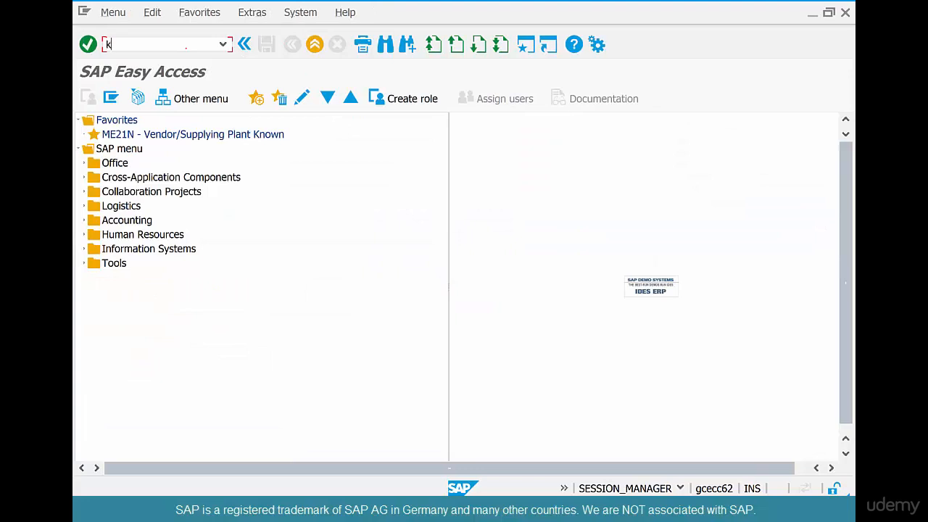
{"action": "type", "text": "s01"}
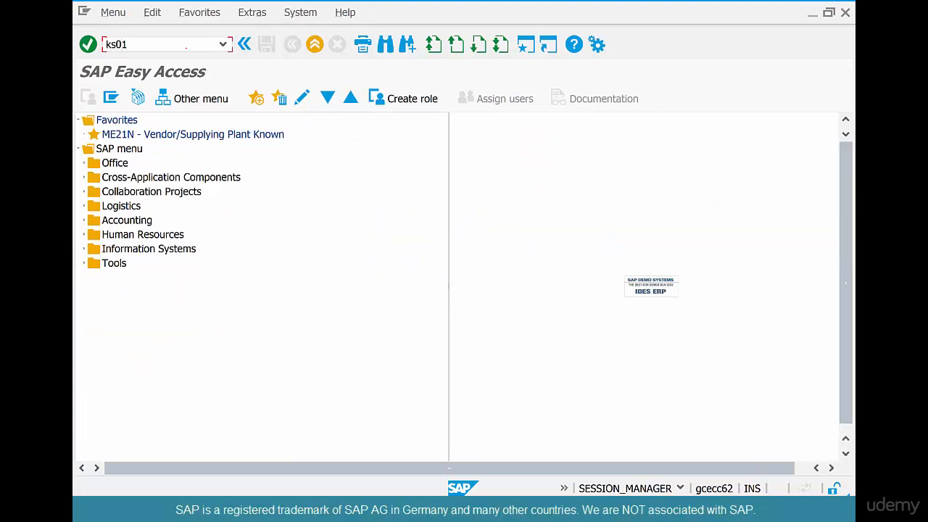
{"action": "key", "text": "Enter"}
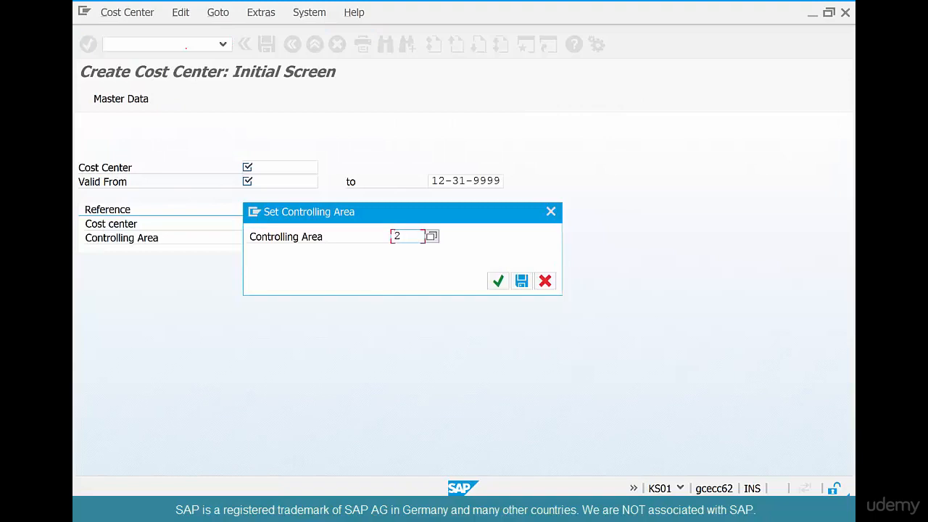
Step: Confirm controlling area 2000 and enter cost center HR-01 with person responsible Siva
{"action": "left_click", "coordinate": [498, 281]}
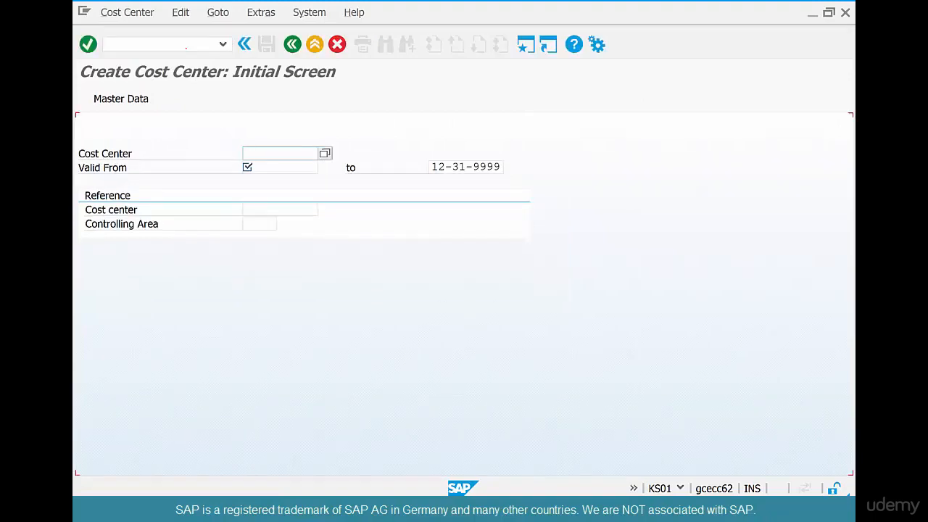
{"action": "left_click", "coordinate": [279, 153]}
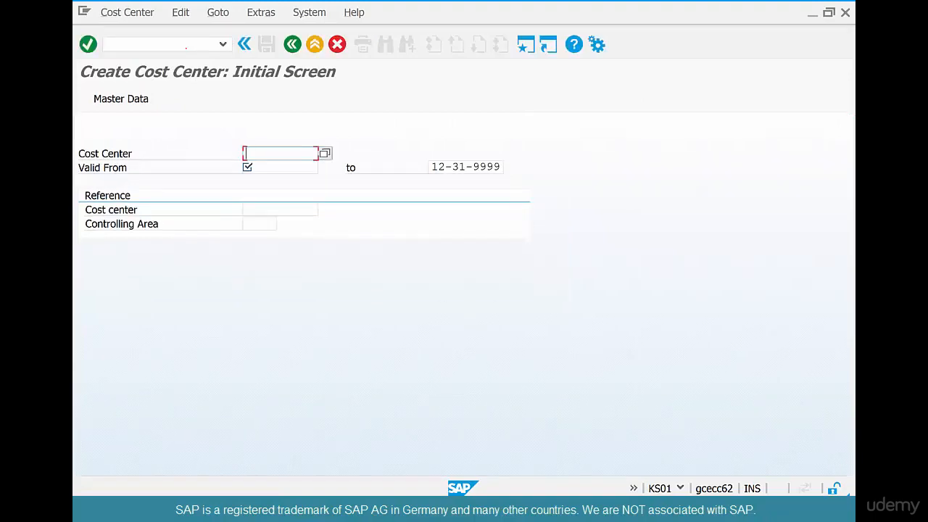
{"action": "type", "text": "hr-0"}
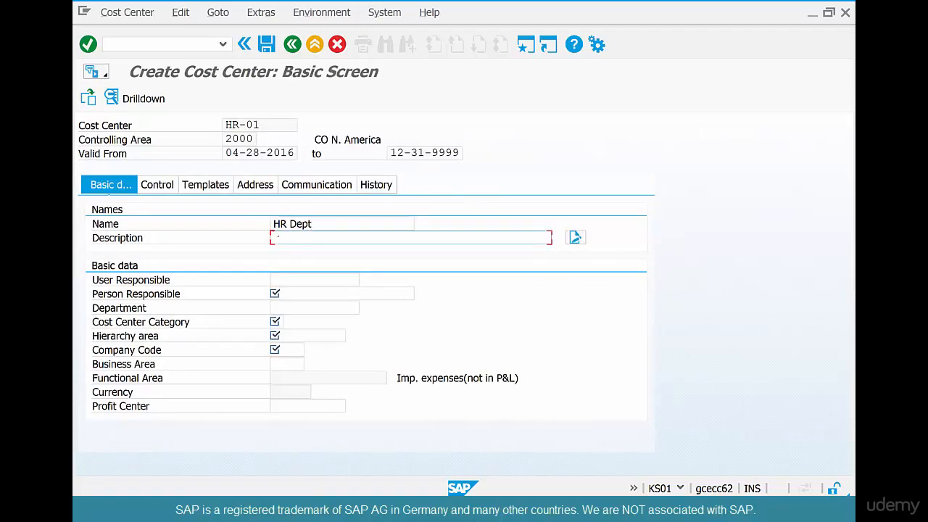
{"action": "left_click", "coordinate": [341, 294]}
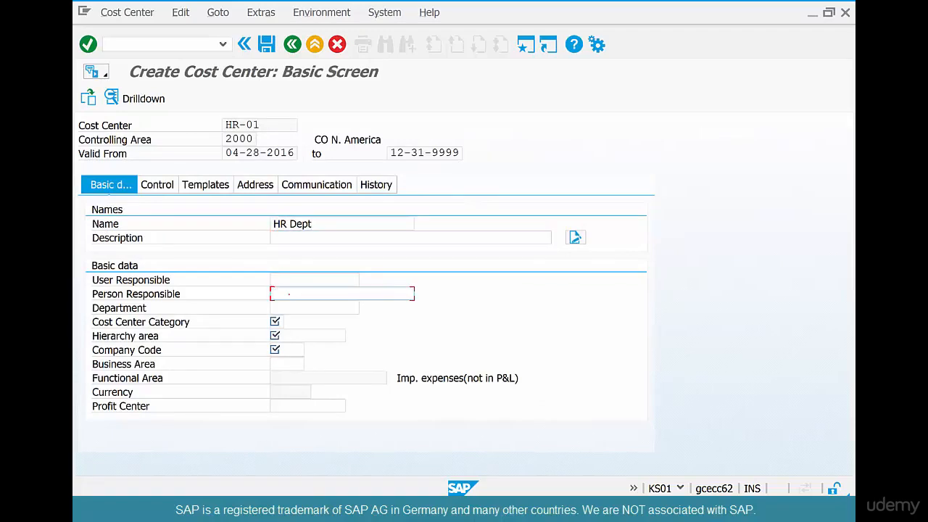
{"action": "type", "text": "siva"}
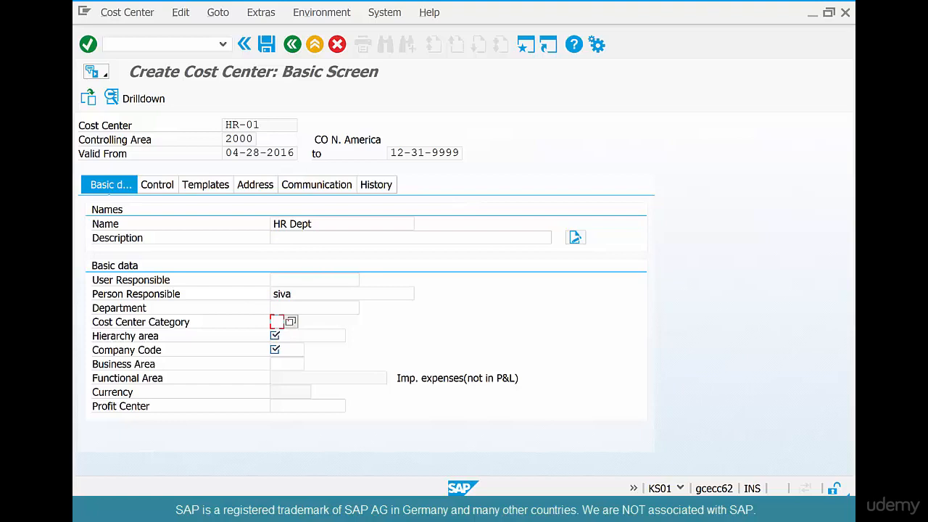
Step: Set category 4, hierarchy area H3200 and company code US01, then submit
{"action": "left_click", "coordinate": [275, 321]}
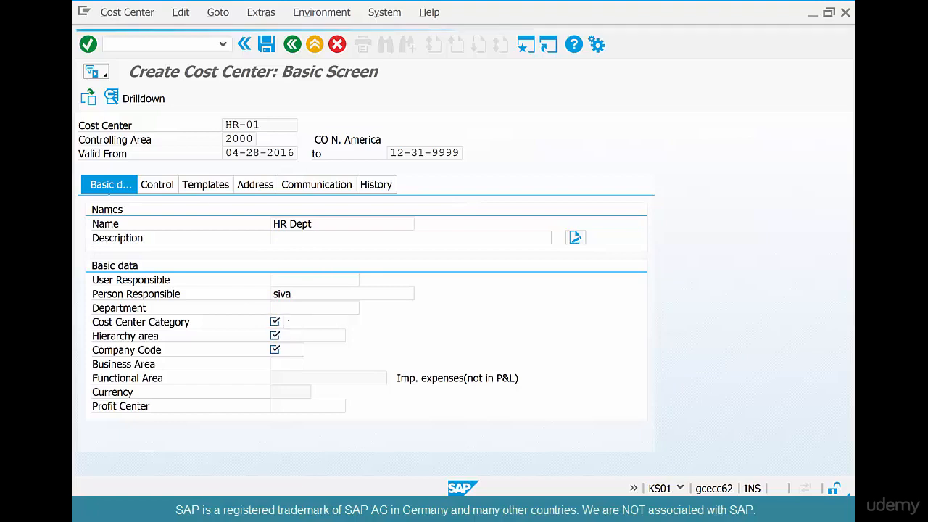
{"action": "left_click", "coordinate": [275, 321]}
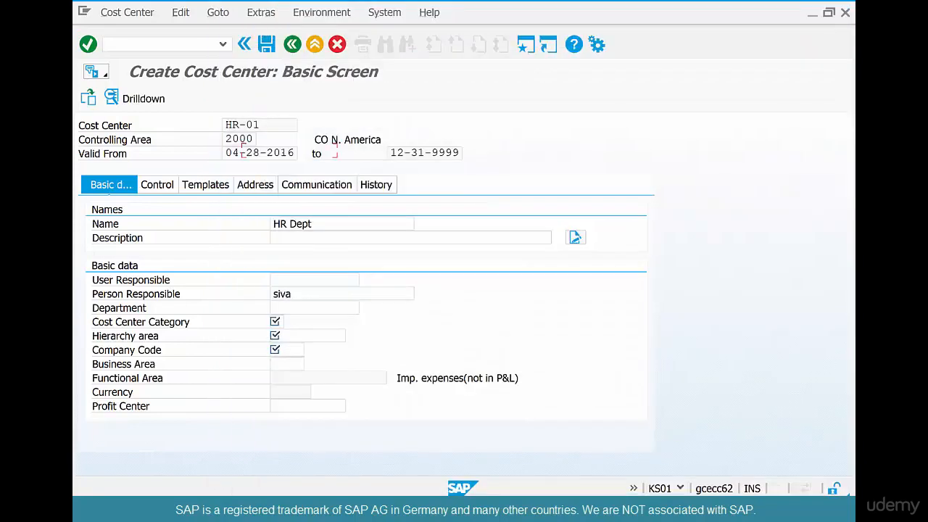
{"action": "type", "text": "4"}
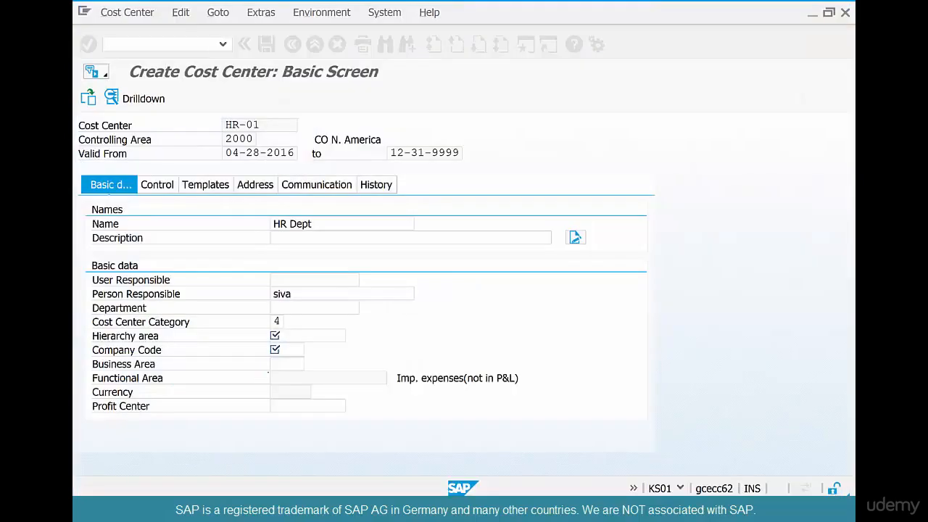
{"action": "type", "text": "H3200"}
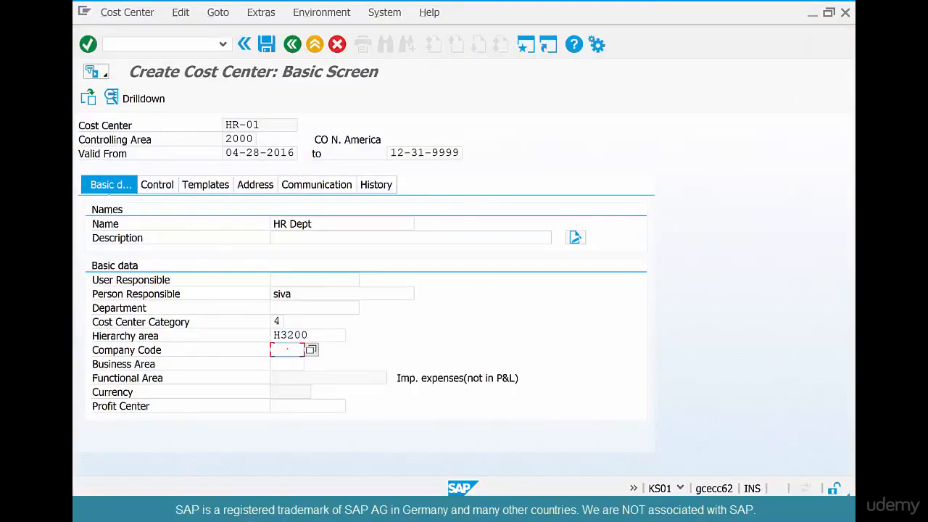
{"action": "type", "text": "us01"}
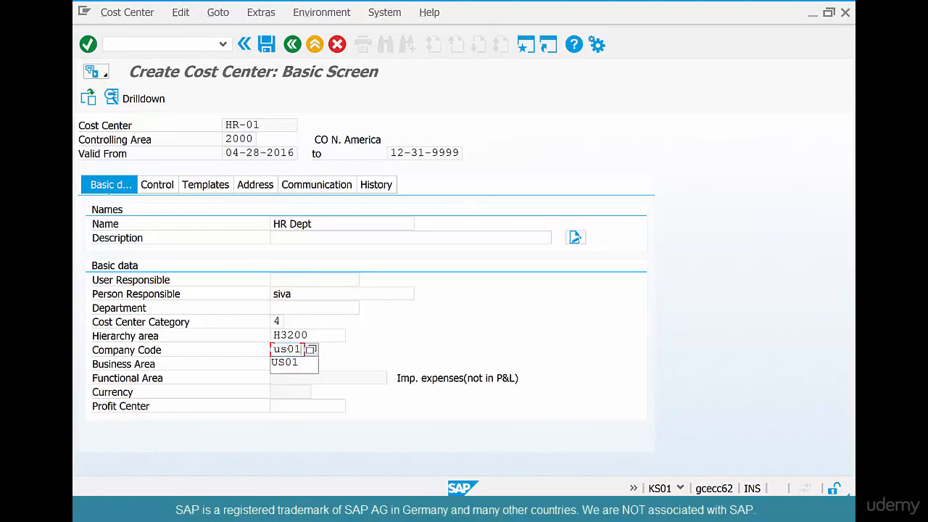
{"action": "left_click", "coordinate": [285, 362]}
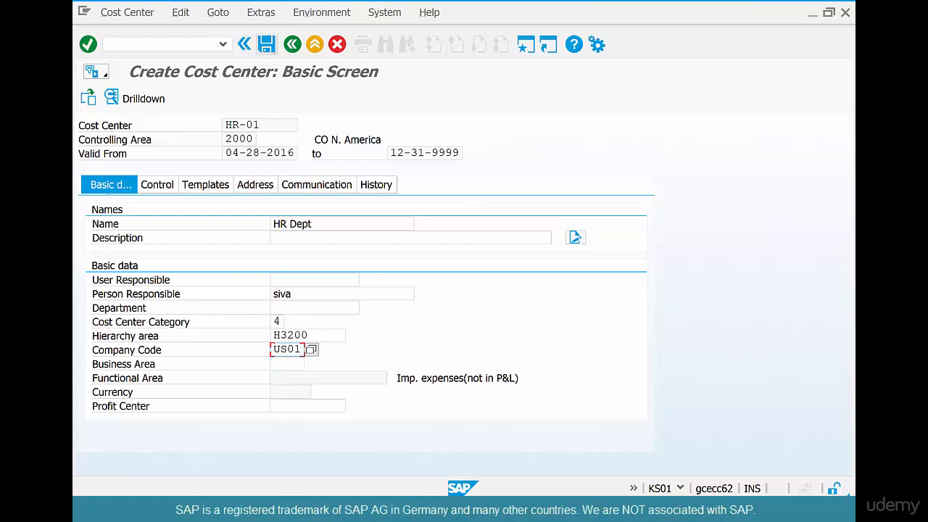
{"action": "key", "text": "Enter"}
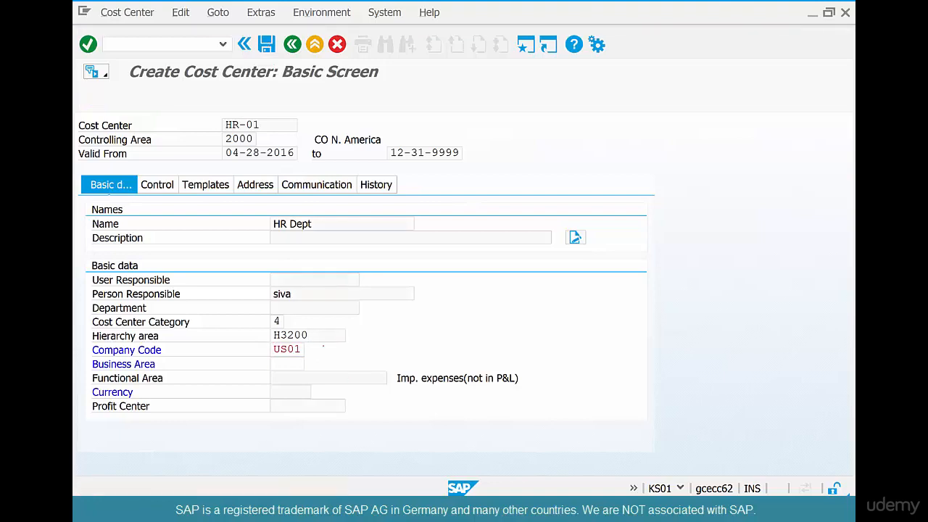
Step: In SPRO, open Enterprise Structure > Assignment > Assign company code to controlling area
{"action": "left_click", "coordinate": [286, 348]}
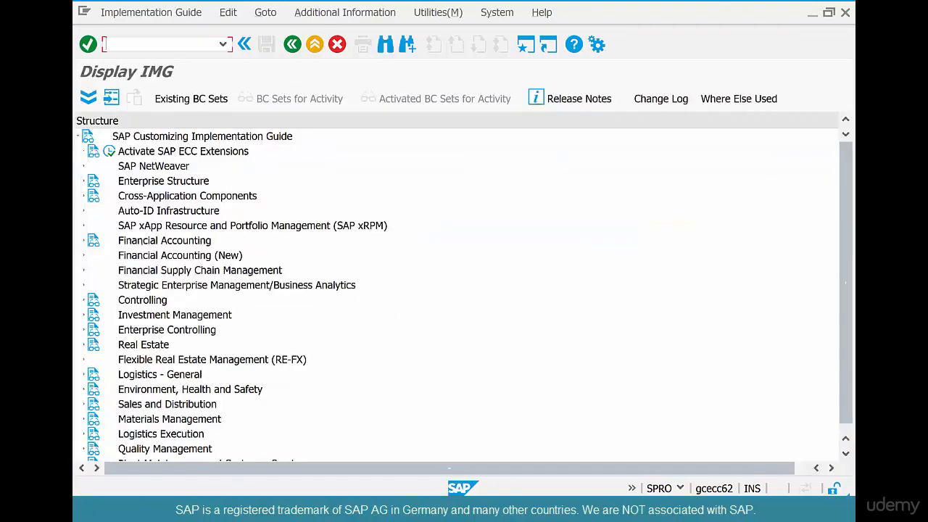
{"action": "left_click", "coordinate": [82, 180]}
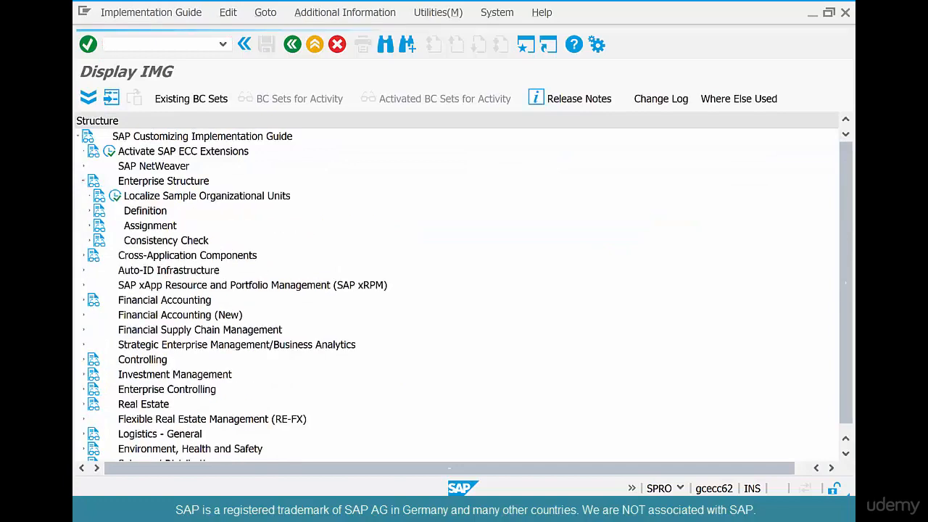
{"action": "left_click", "coordinate": [202, 137]}
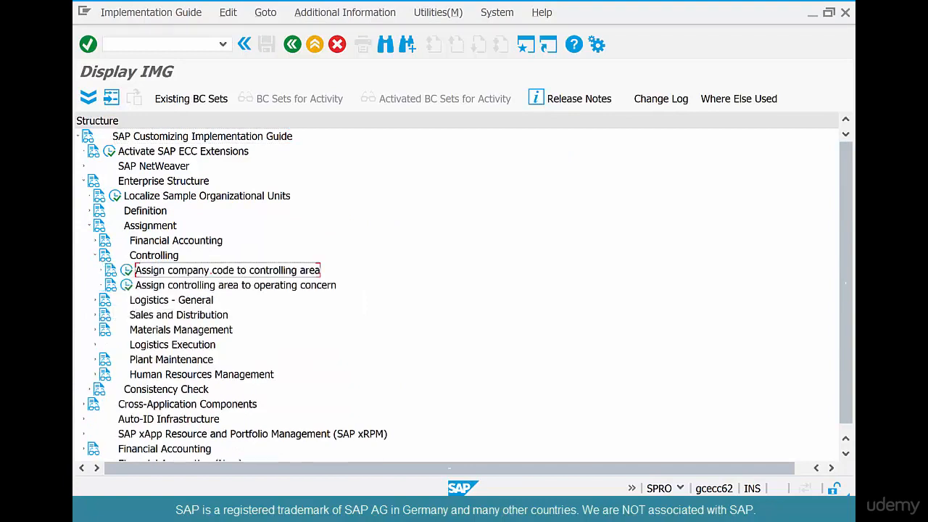
{"action": "double_click", "coordinate": [227, 270]}
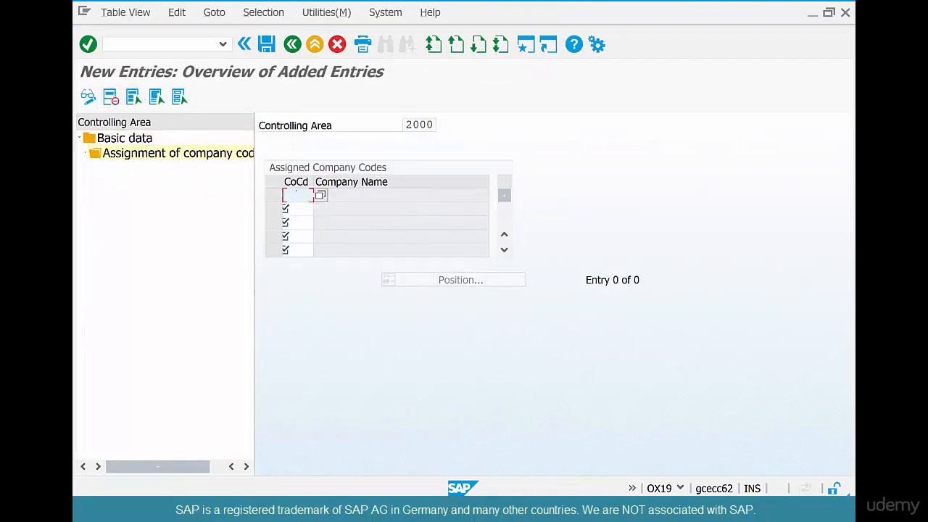
Step: Enter company code US01 for controlling area 2000 and save under a customizing request
{"action": "type", "text": "us0"}
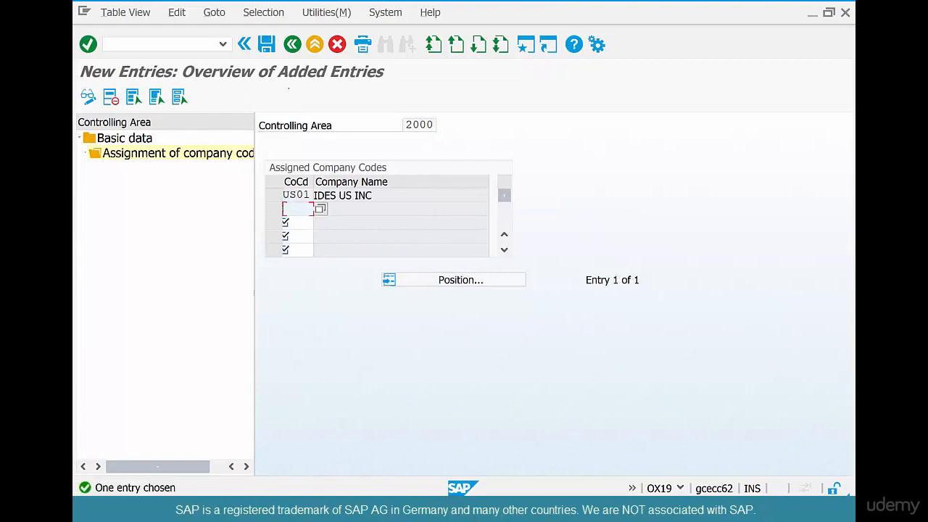
{"action": "left_click", "coordinate": [266, 45]}
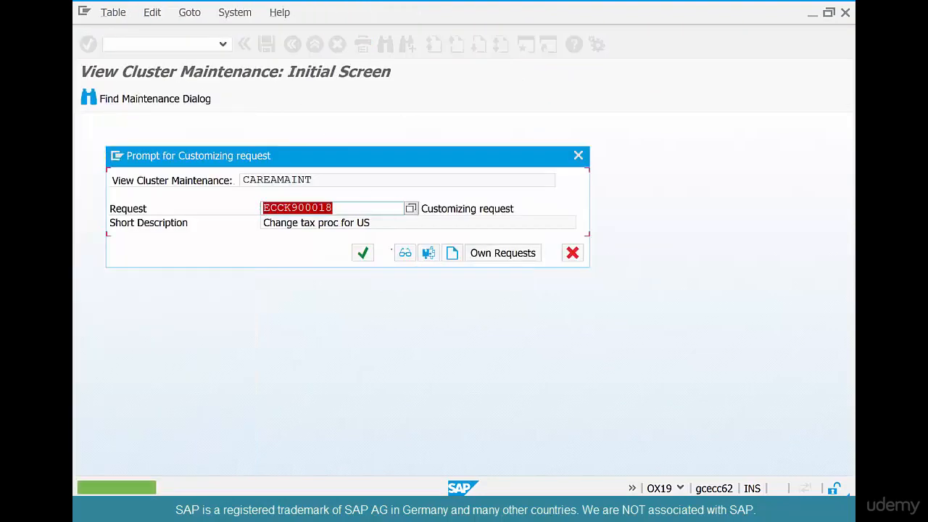
{"action": "left_click", "coordinate": [362, 252]}
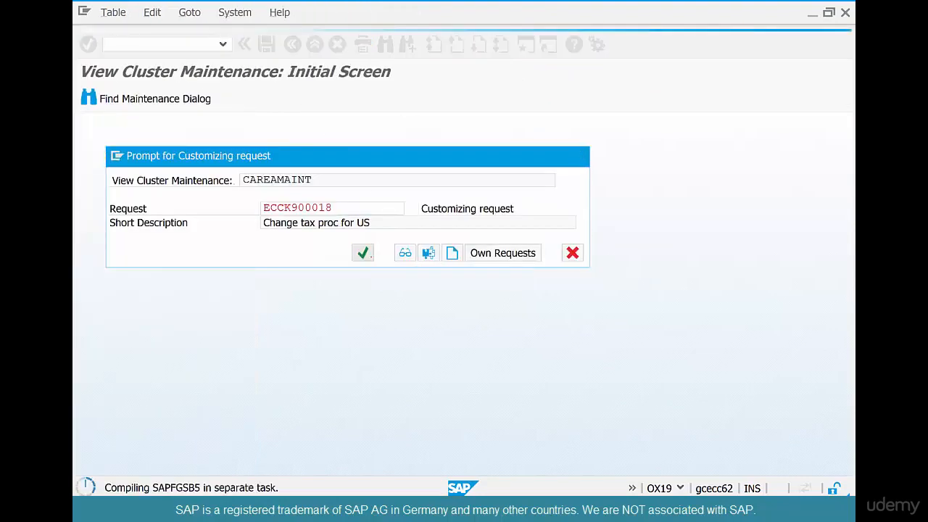
{"action": "left_click", "coordinate": [363, 252]}
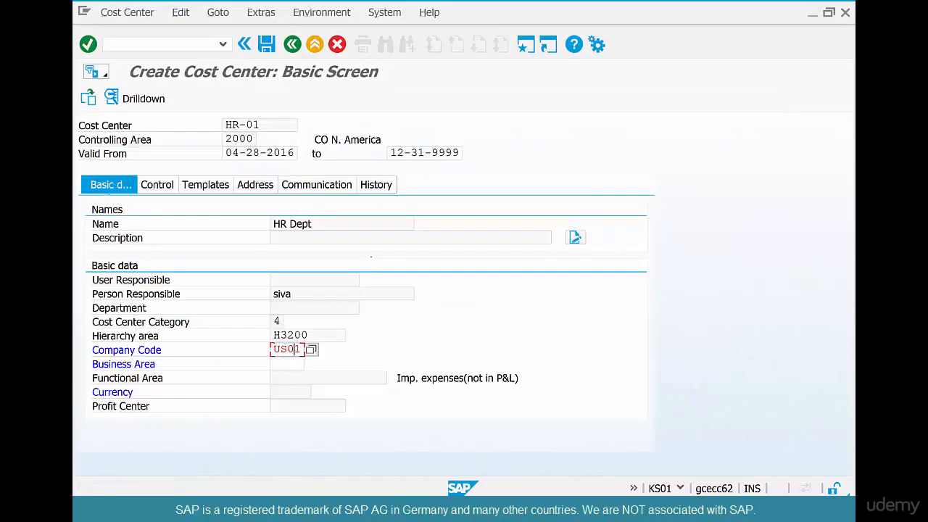
Step: Name cost center HR-01 'HR Dept' with siva as person responsible
{"action": "key", "text": "Enter"}
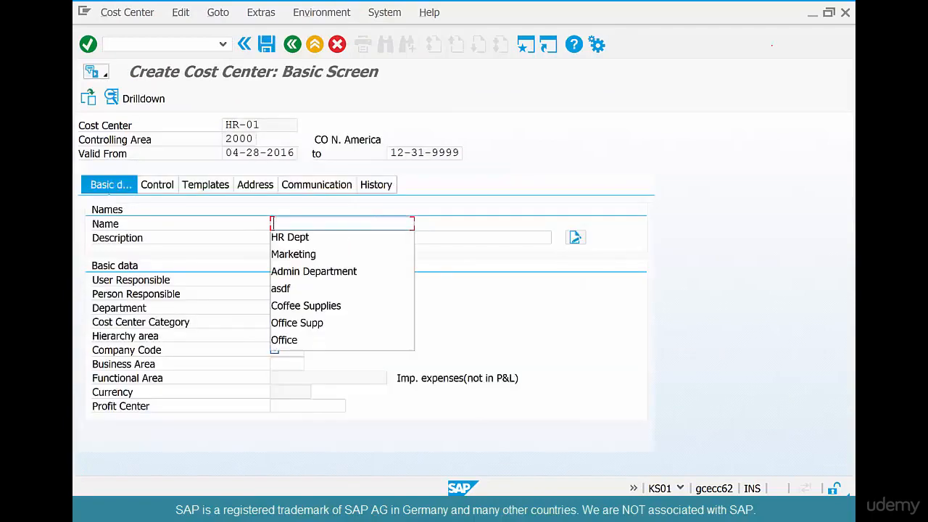
{"action": "left_click", "coordinate": [290, 237]}
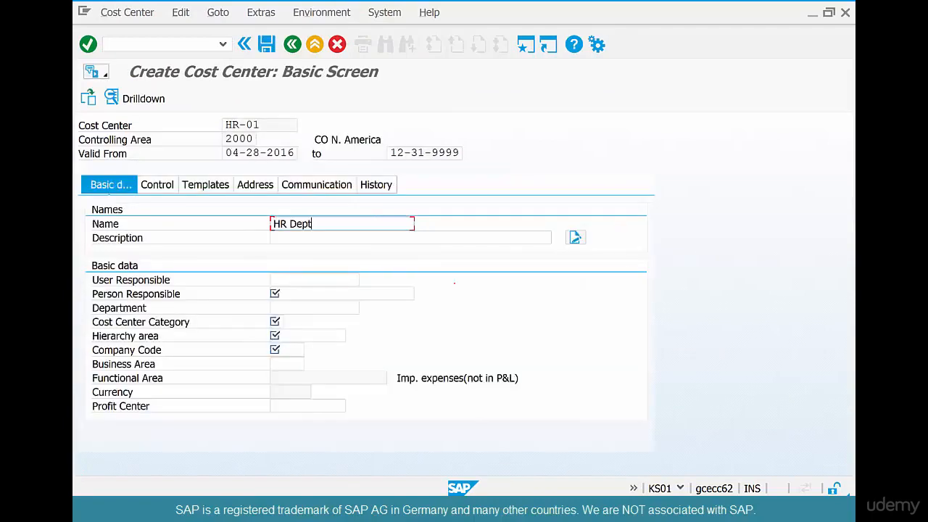
{"action": "left_click", "coordinate": [341, 293]}
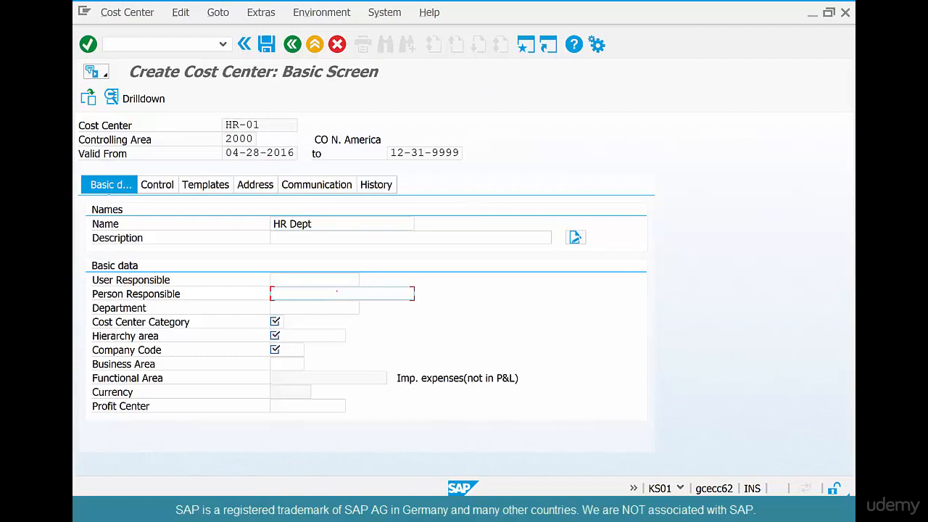
{"action": "type", "text": "siva"}
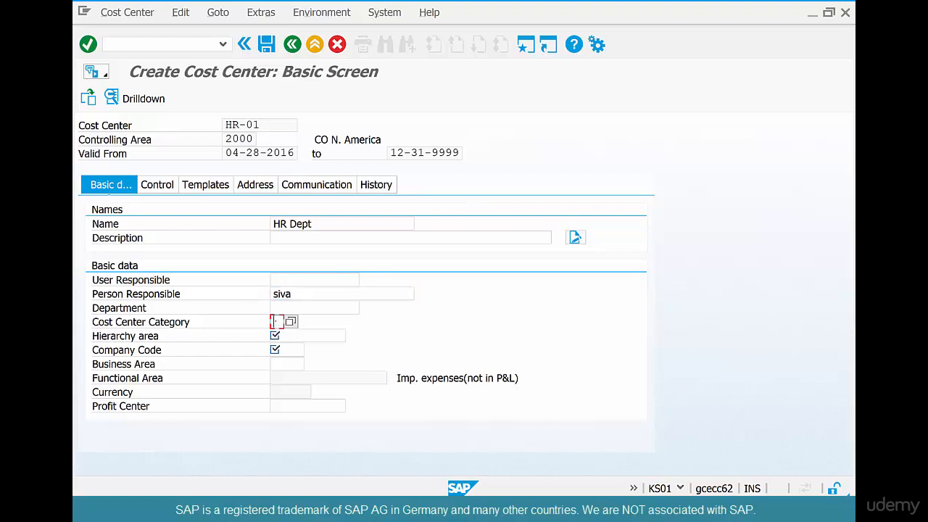
Step: Enter category 4, hierarchy area H3200, company code US01 and business area 9000
{"action": "type", "text": "4"}
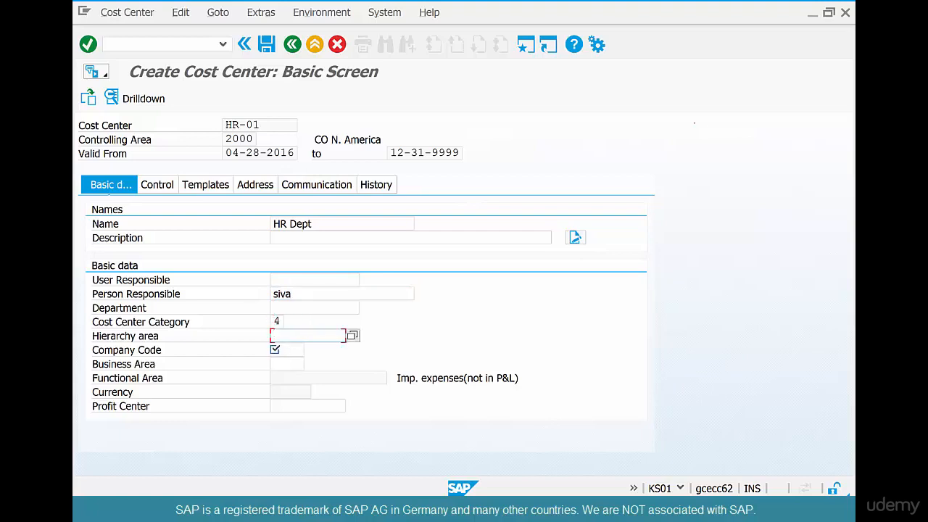
{"action": "type", "text": "H3200"}
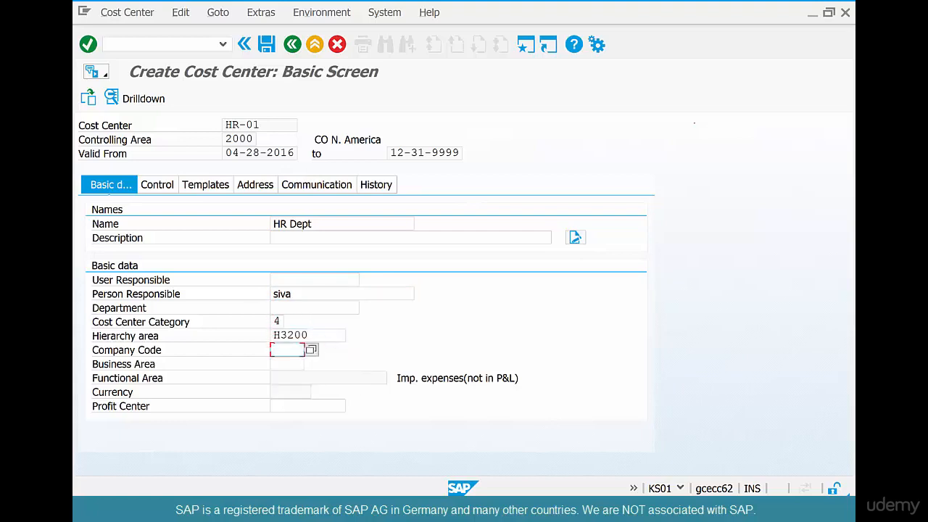
{"action": "type", "text": "US01"}
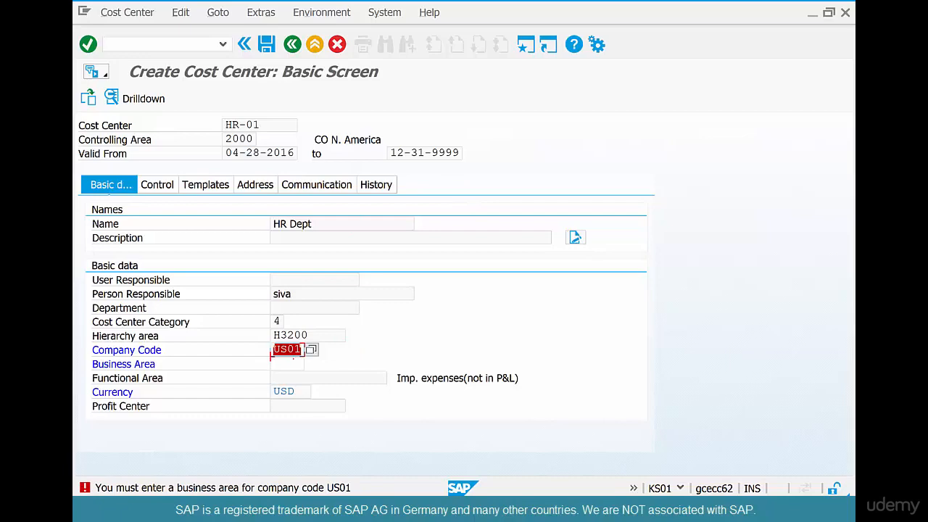
{"action": "left_click", "coordinate": [312, 364]}
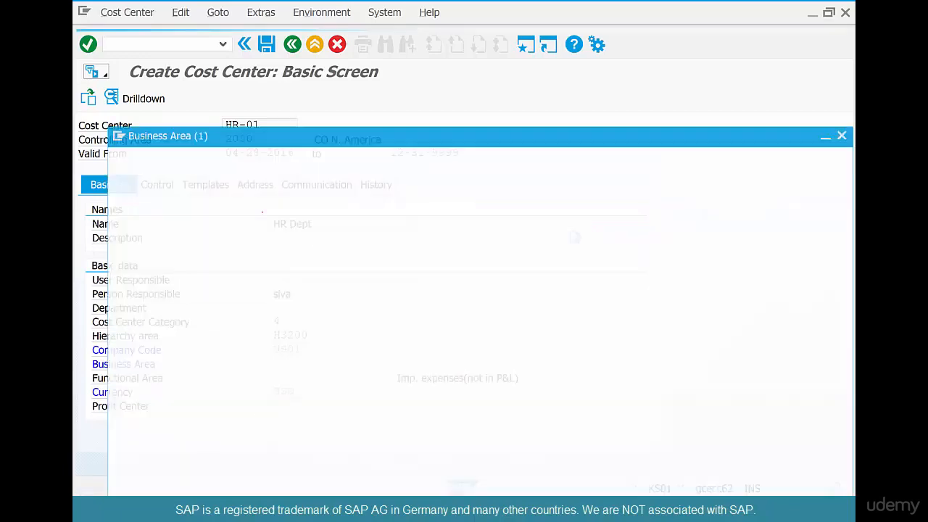
{"action": "left_click", "coordinate": [842, 136]}
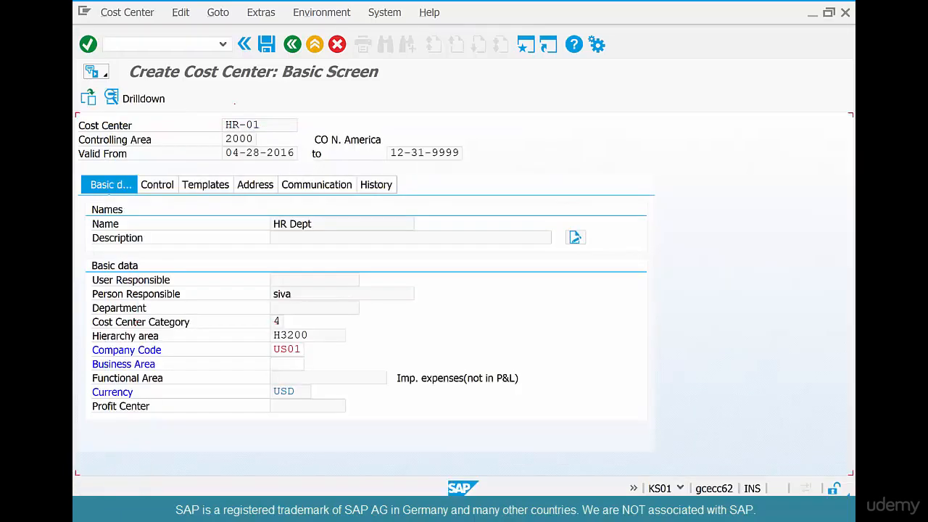
{"action": "type", "text": "9000"}
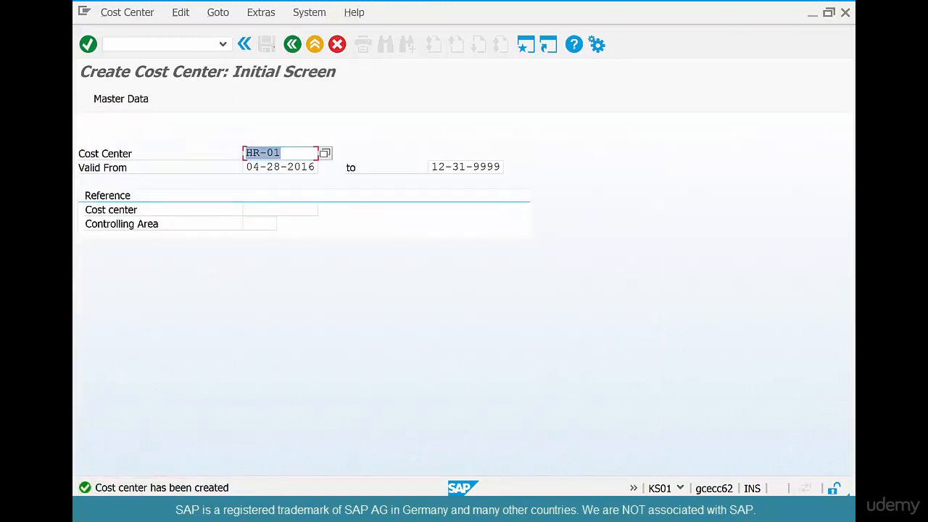
Step: Start a ME21N purchase order from vendor 4001 with a COFFEEBEANS-06 item
{"action": "left_click", "coordinate": [292, 44]}
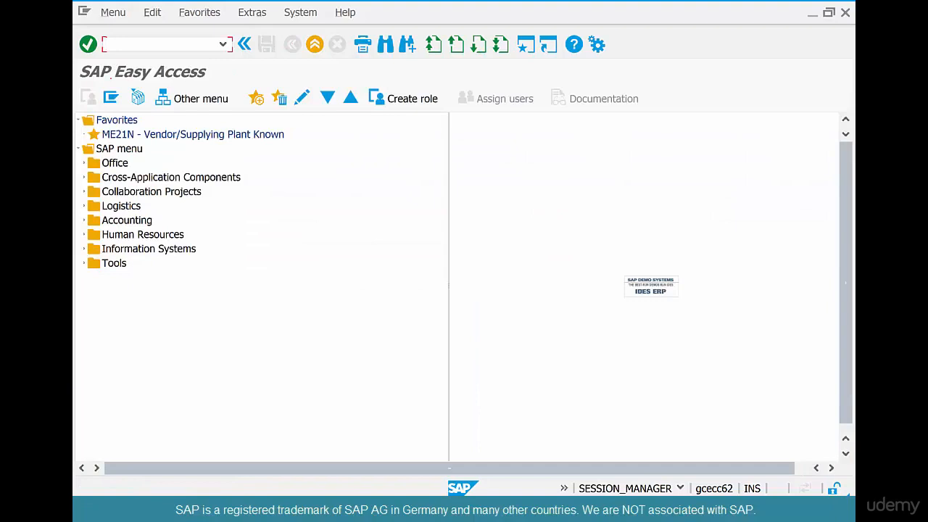
{"action": "type", "text": "me21"}
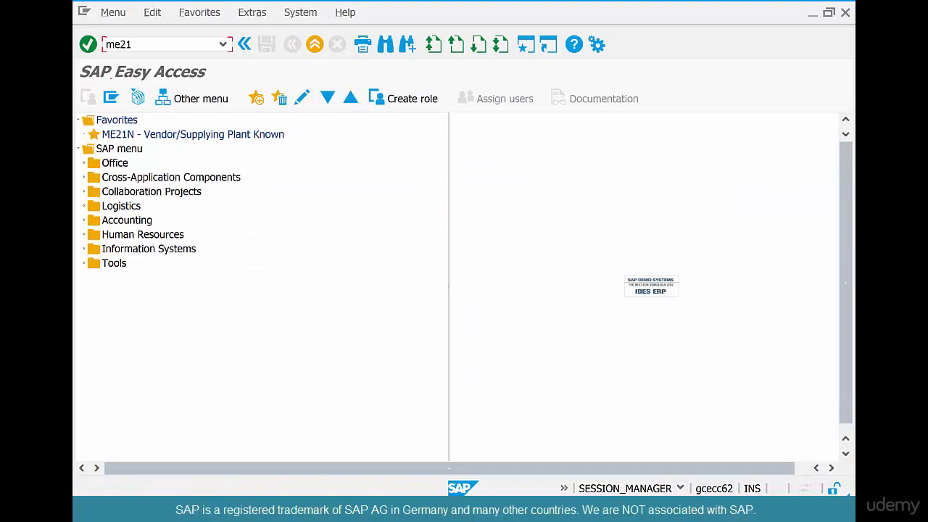
{"action": "key", "text": "Enter"}
{"action": "type", "text": "4"}
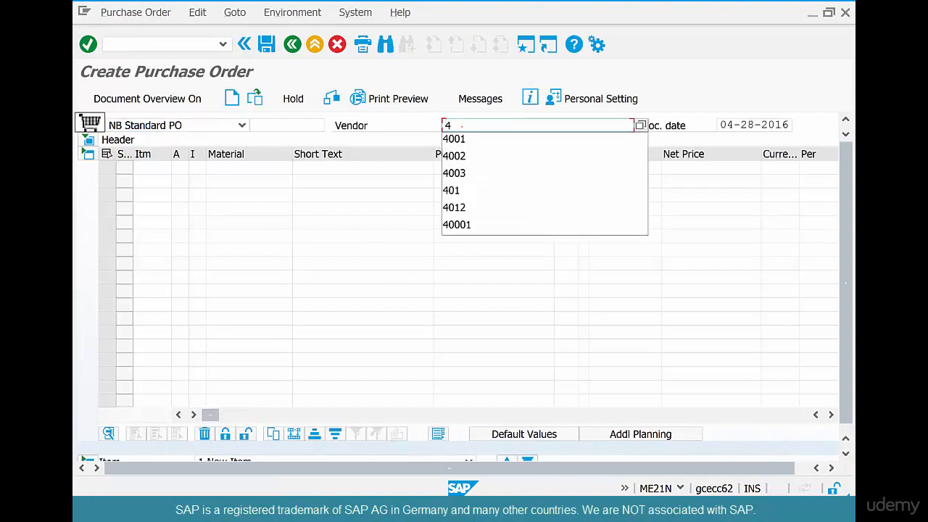
{"action": "left_click", "coordinate": [453, 138]}
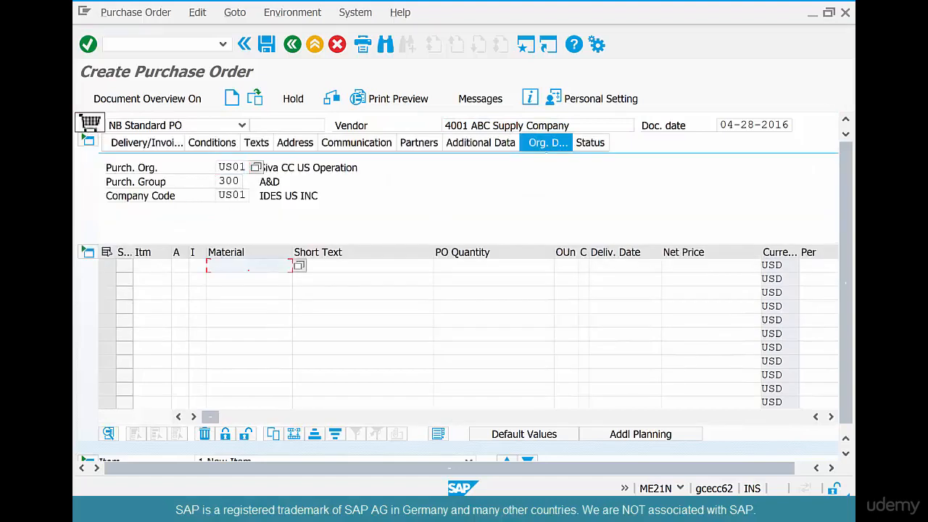
{"action": "type", "text": "co"}
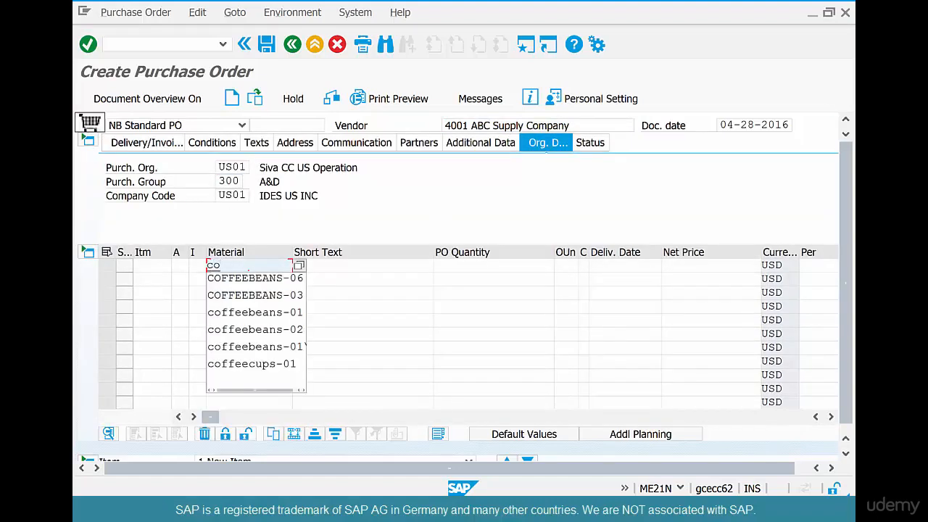
{"action": "left_click", "coordinate": [255, 264]}
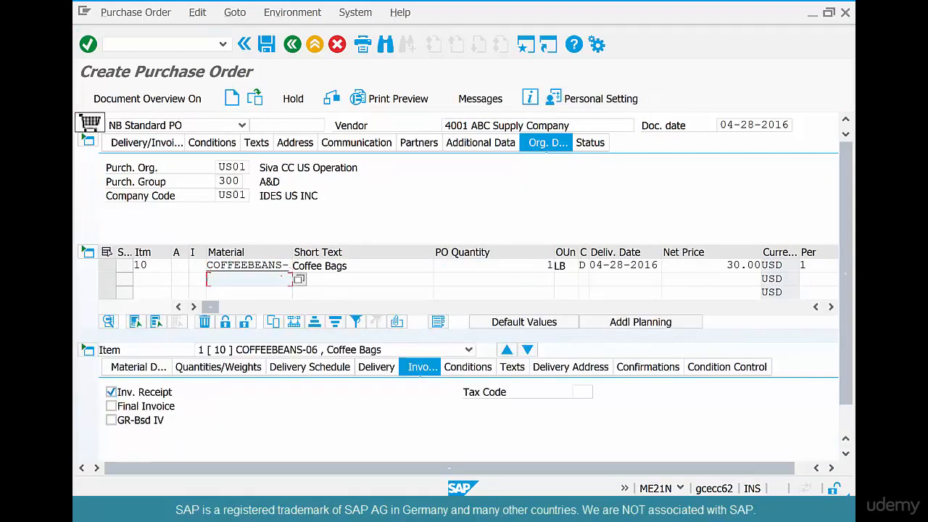
Step: Add a STIRRERS-01 item at gross price 10, charged to cost center HR-01
{"action": "type", "text": "stirrers-01"}
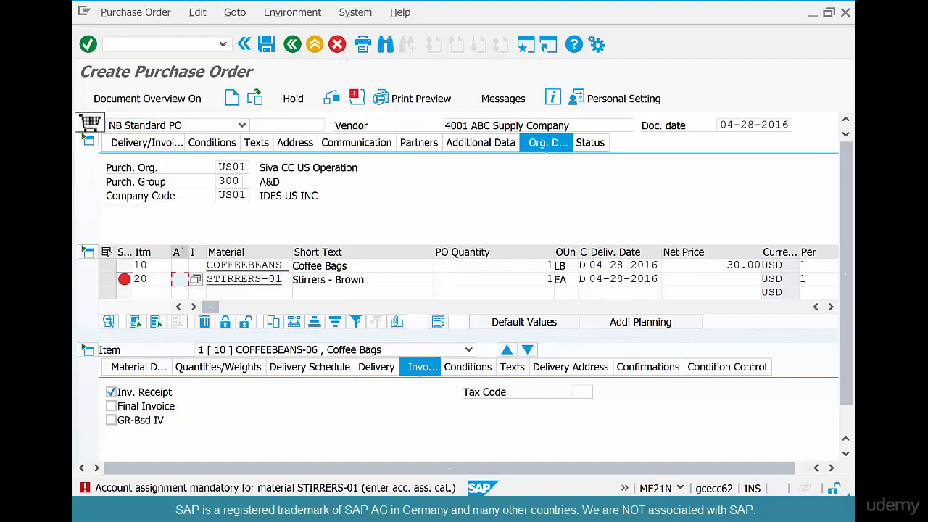
{"action": "key", "text": "shift"}
{"action": "type", "text": "K"}
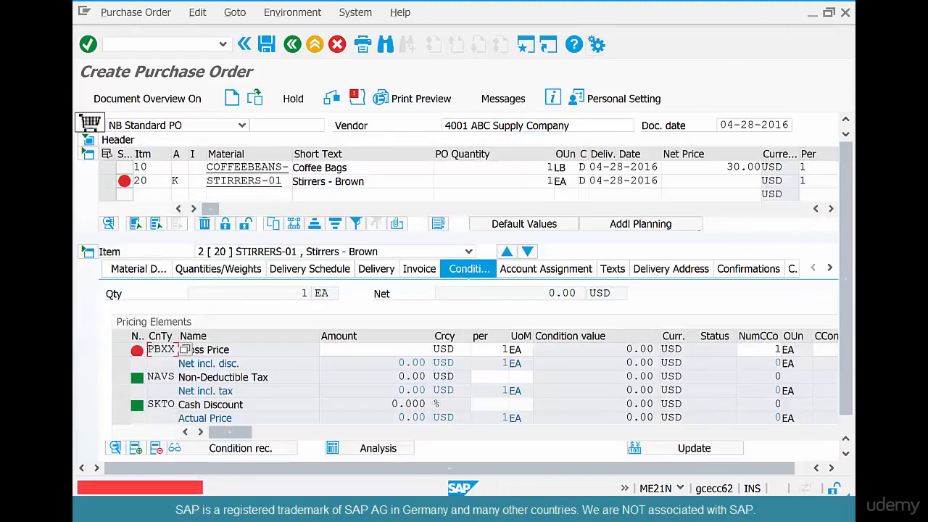
{"action": "left_click", "coordinate": [377, 349]}
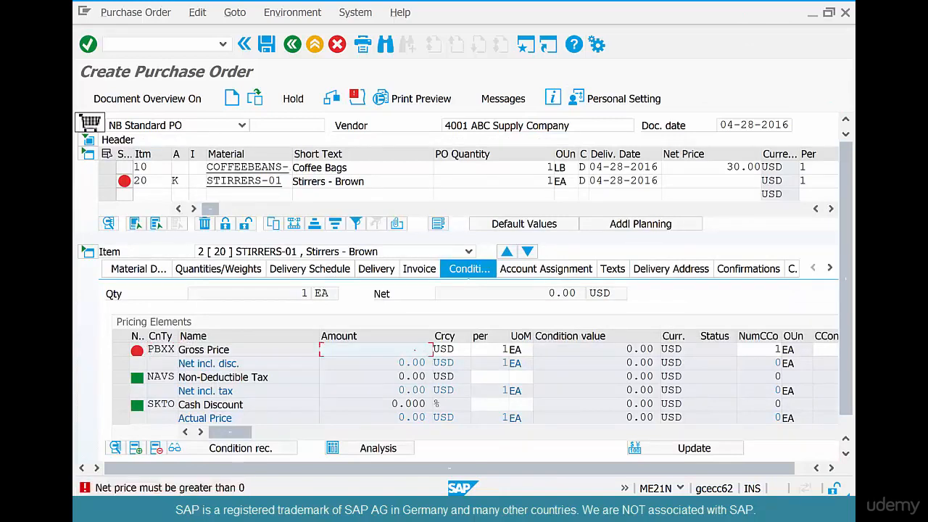
{"action": "type", "text": ".10"}
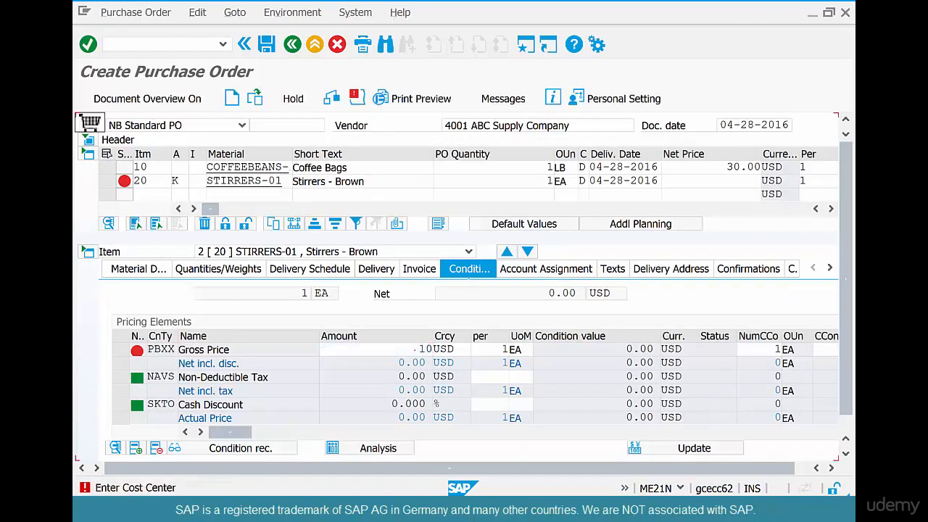
{"action": "left_click", "coordinate": [546, 269]}
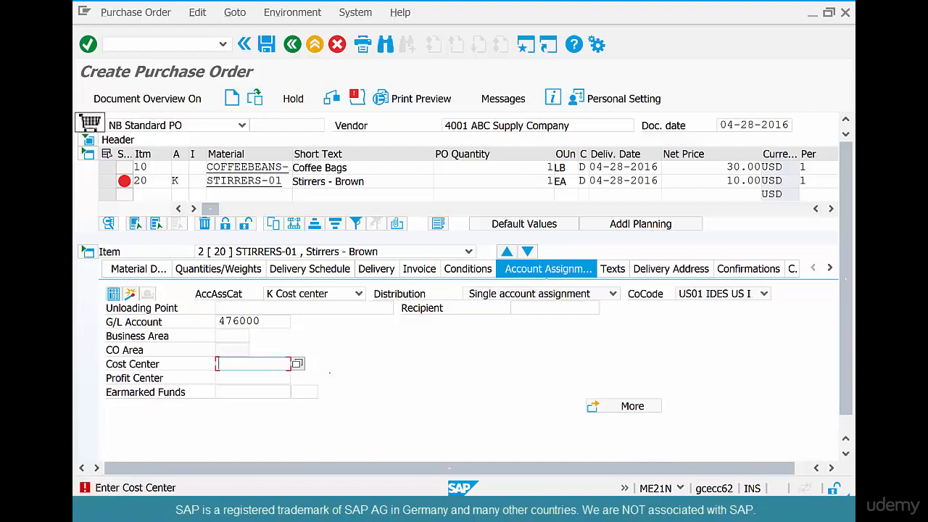
{"action": "type", "text": "hr-0"}
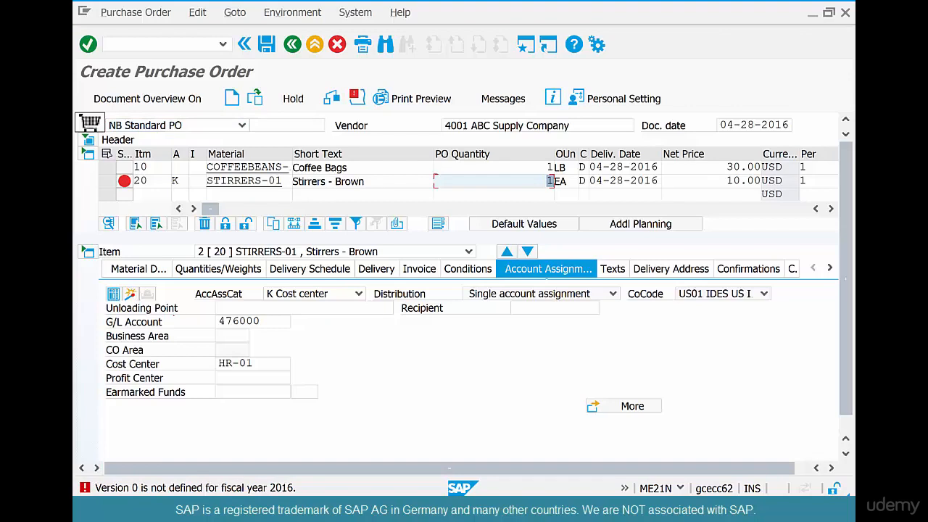
{"action": "left_click", "coordinate": [252, 363]}
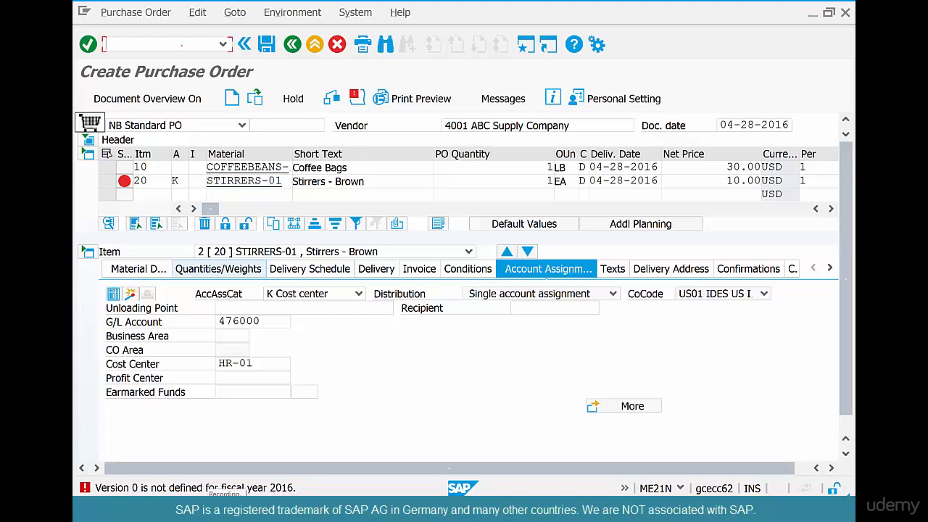
Step: Run OKEV and confirm controlling area 2000 to reach General Version Definition
{"action": "left_click", "coordinate": [526, 44]}
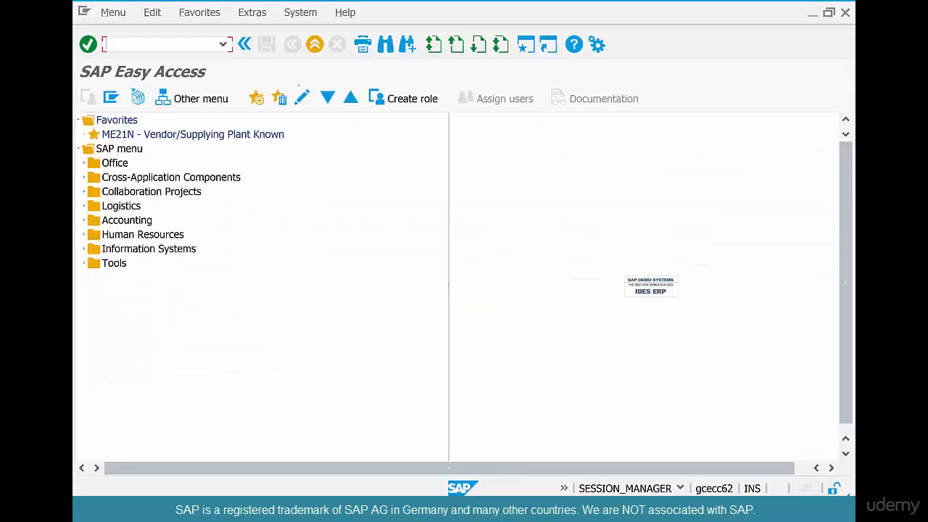
{"action": "type", "text": "okev"}
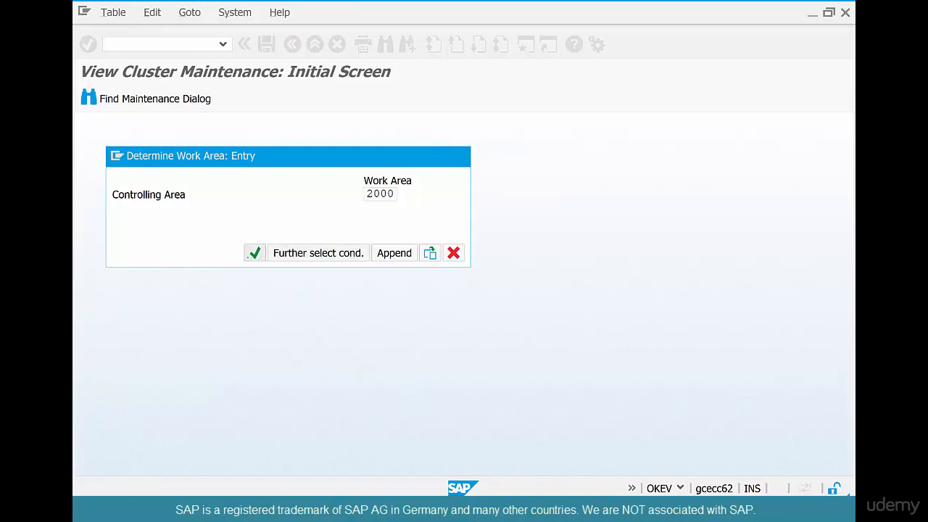
{"action": "left_click", "coordinate": [254, 253]}
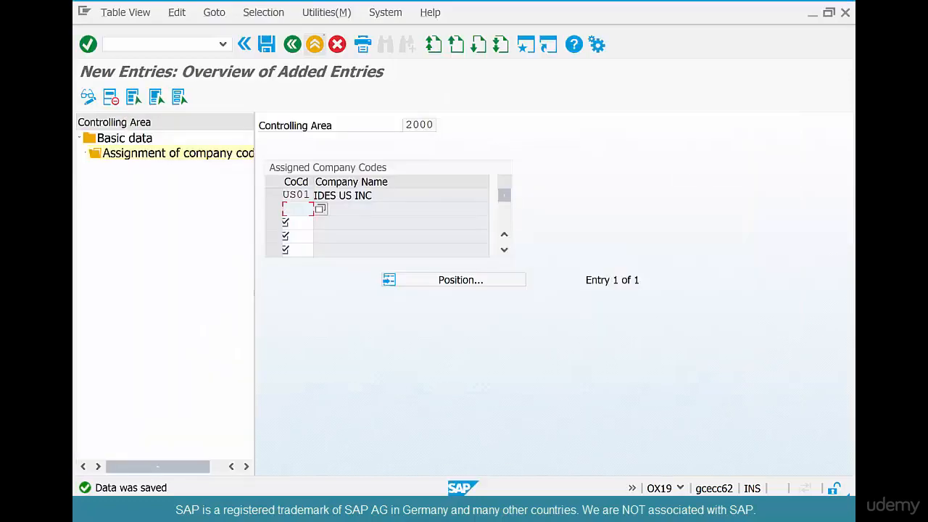
{"action": "left_click", "coordinate": [291, 44]}
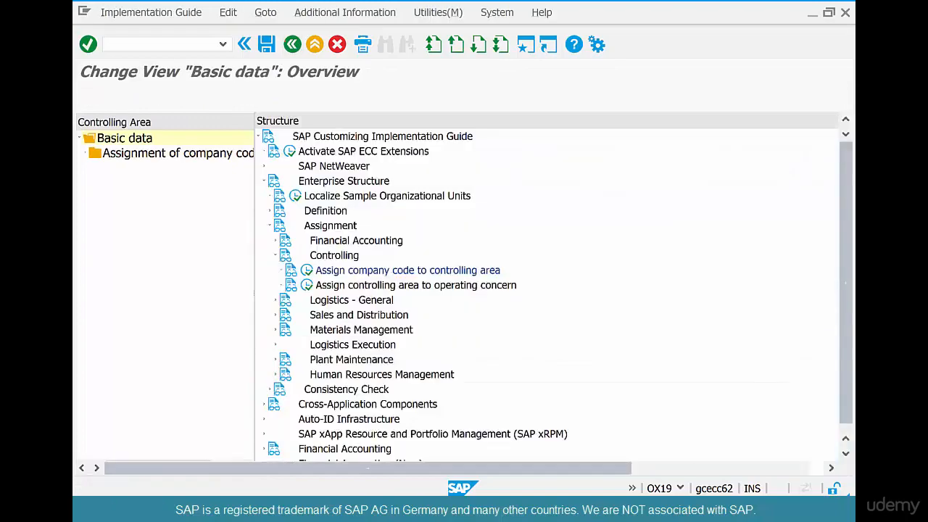
{"action": "double_click", "coordinate": [407, 270]}
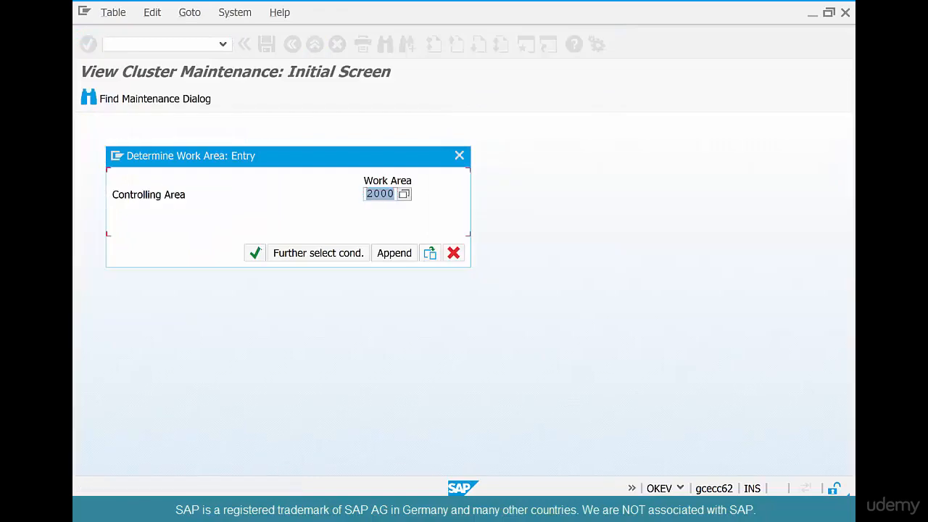
{"action": "left_click", "coordinate": [255, 252]}
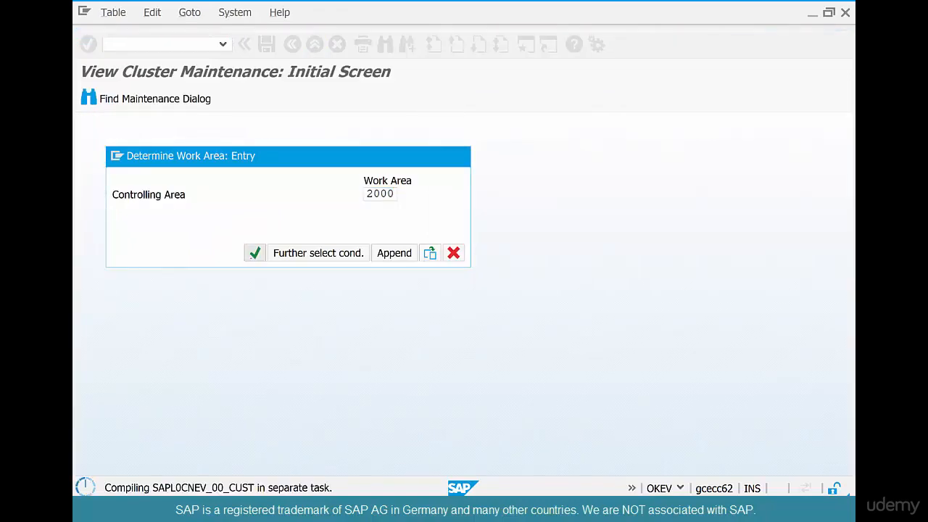
{"action": "left_click", "coordinate": [255, 252]}
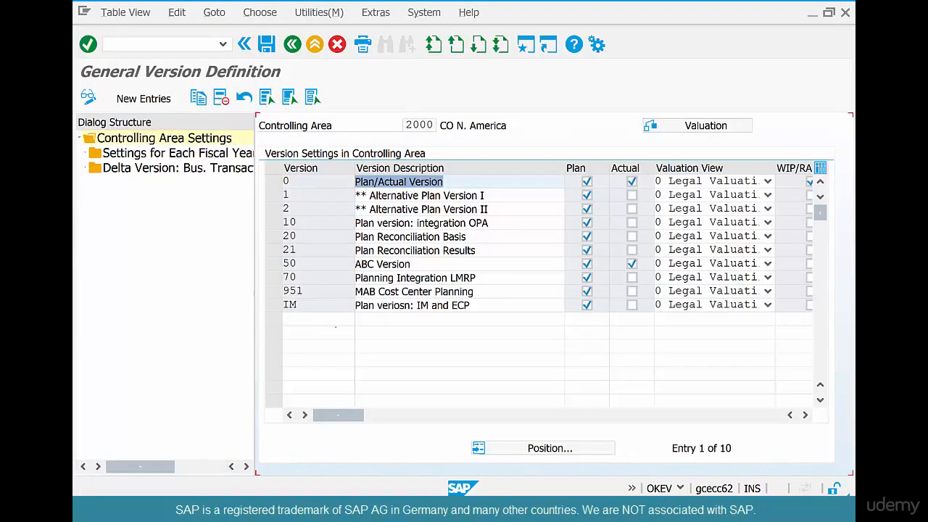
Step: Open version 0's fiscal-year settings and copy the 2009 row into a new year
{"action": "left_click", "coordinate": [274, 181]}
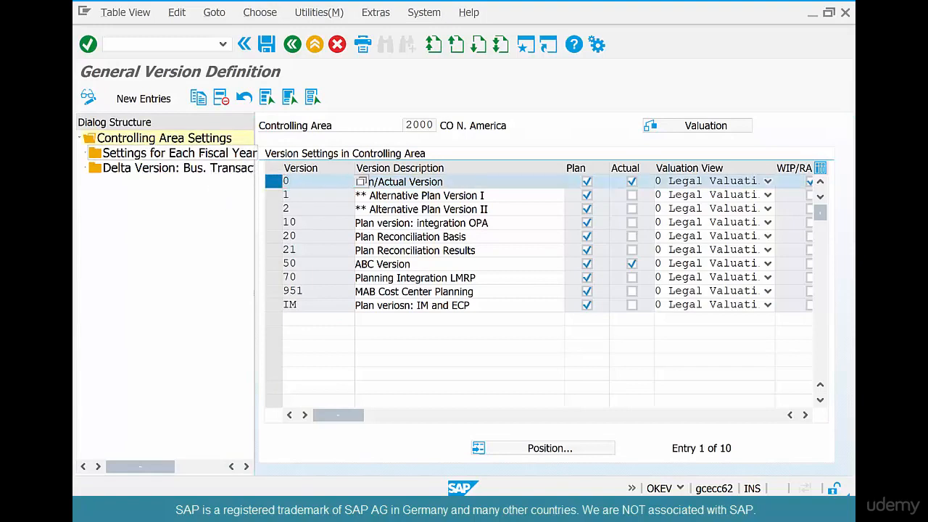
{"action": "double_click", "coordinate": [179, 153]}
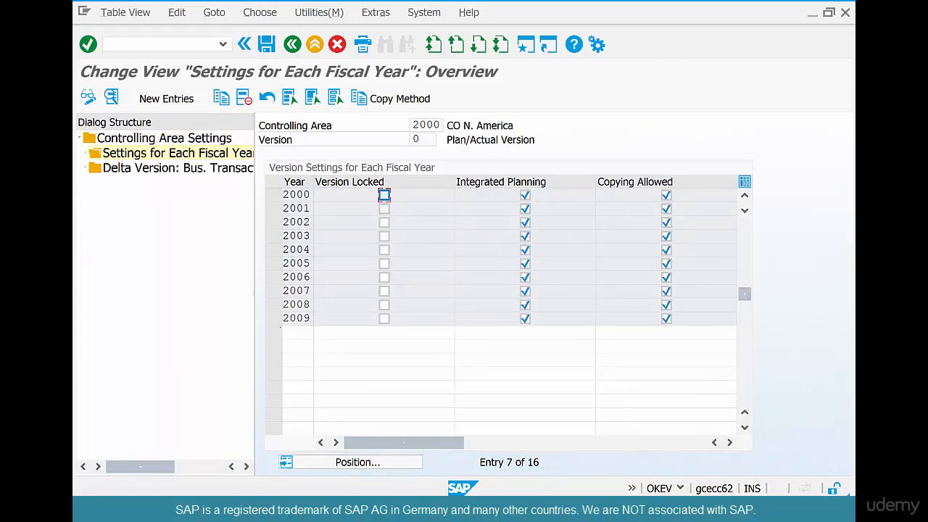
{"action": "left_click", "coordinate": [296, 318]}
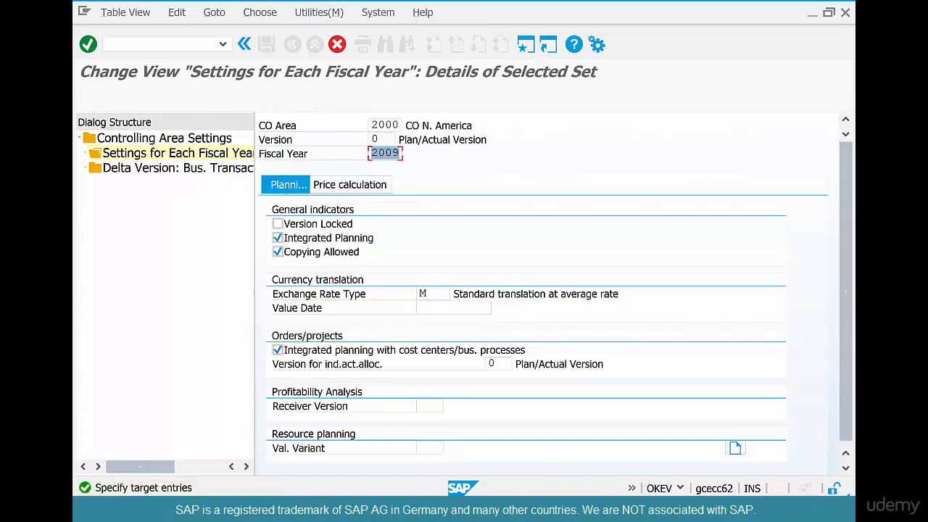
{"action": "type", "text": "201"}
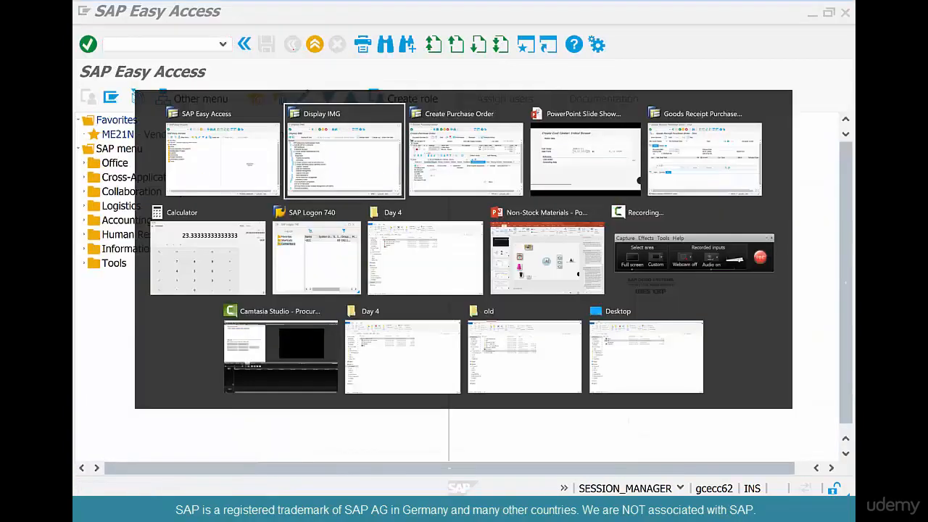
Step: Check the purchase order, dismiss the version 0 error, and exit without saving
{"action": "left_click", "coordinate": [465, 152]}
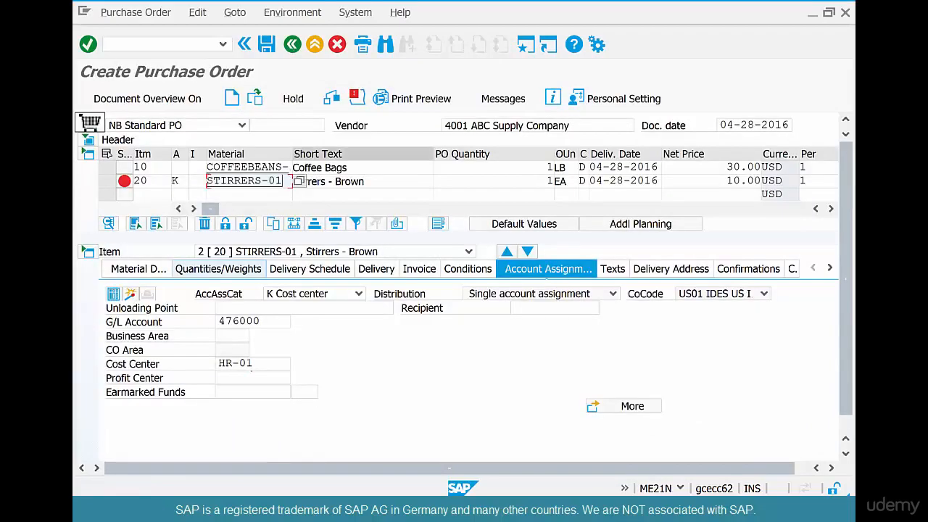
{"action": "key", "text": "Enter"}
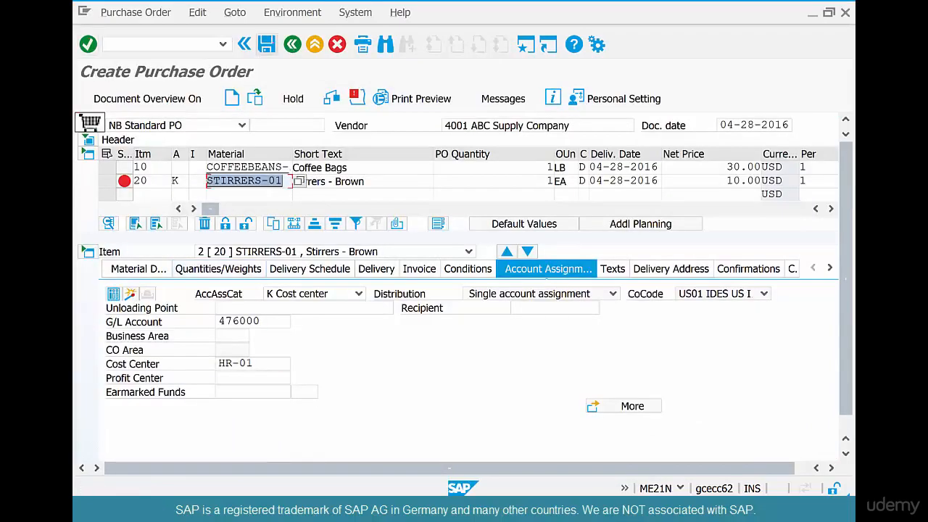
{"action": "left_click", "coordinate": [266, 45]}
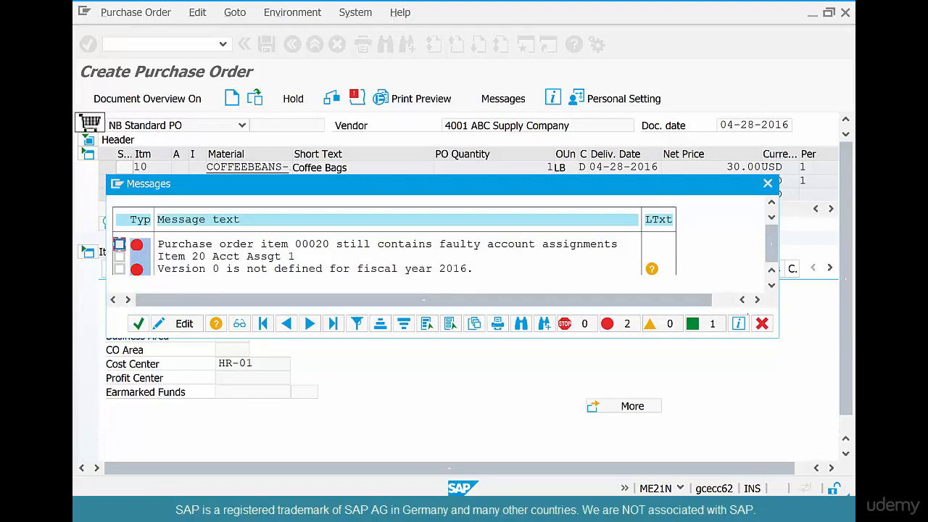
{"action": "left_click", "coordinate": [767, 184]}
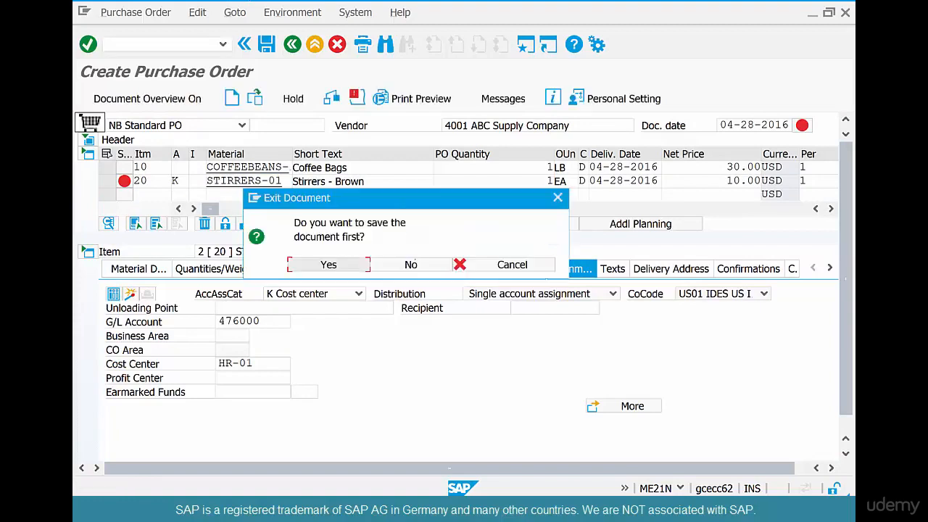
{"action": "left_click", "coordinate": [410, 264]}
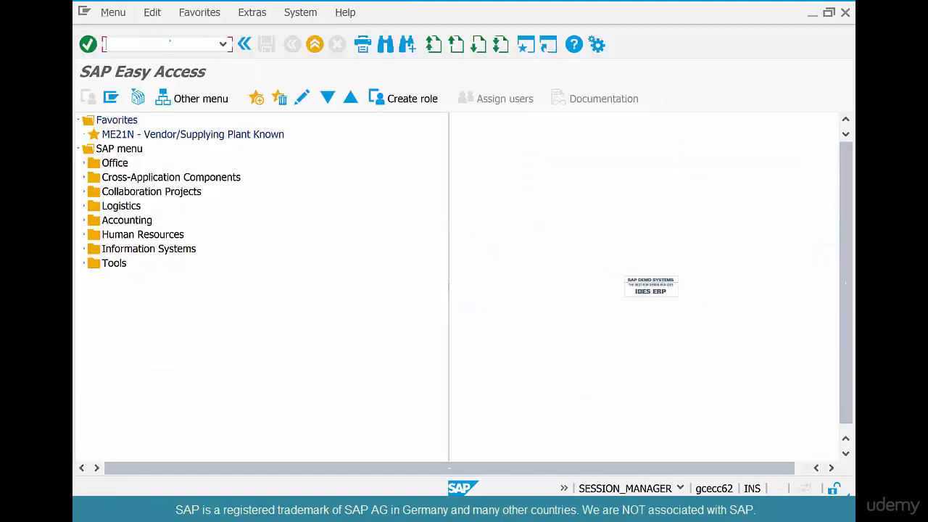
Step: Start a new ME21N purchase order from vendor 4001
{"action": "type", "text": "me21"}
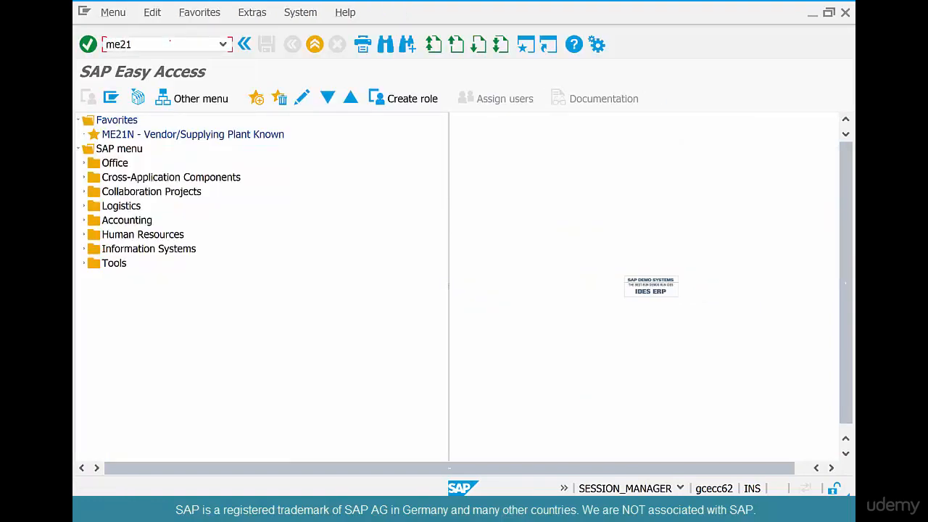
{"action": "key", "text": "Enter"}
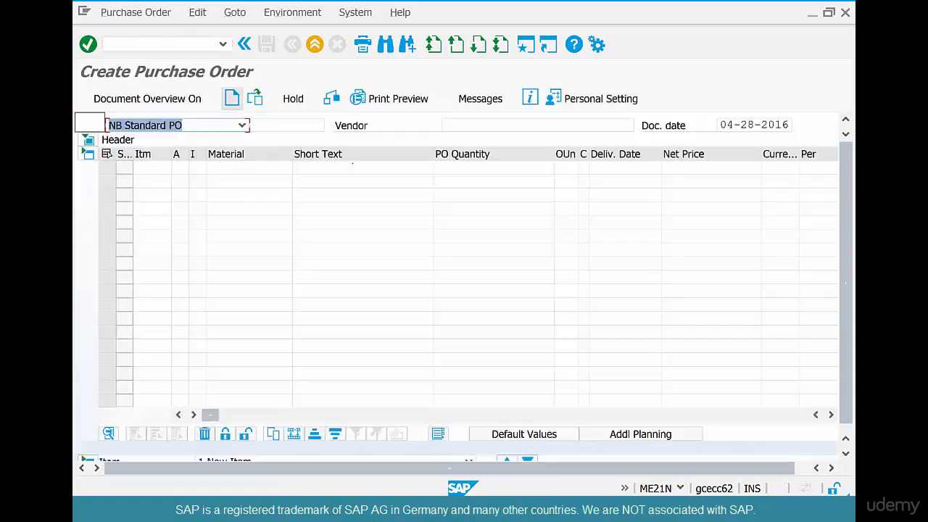
{"action": "type", "text": "4"}
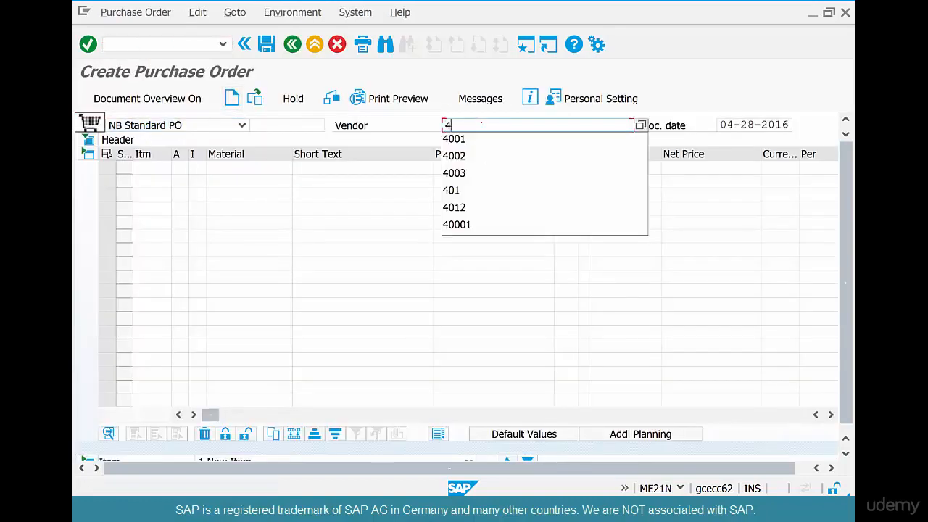
{"action": "left_click", "coordinate": [454, 138]}
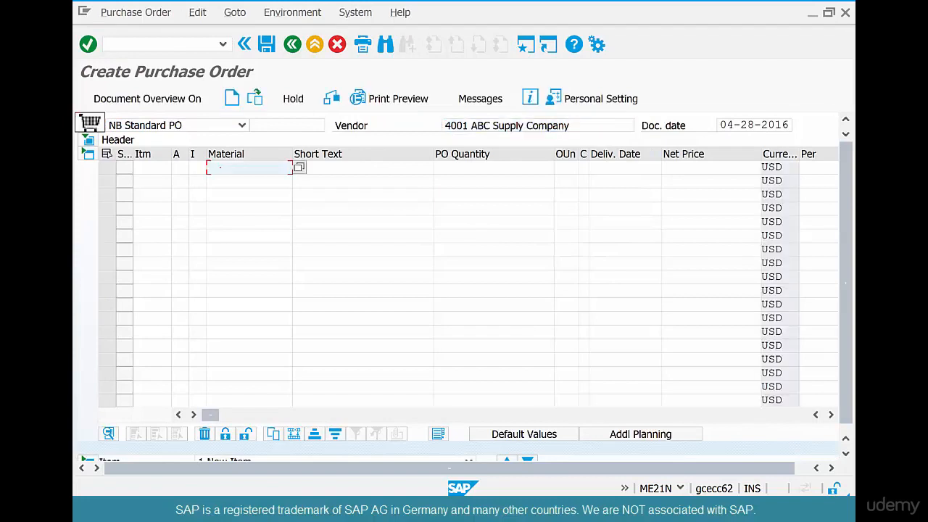
Step: Add COFFEEBEANS-06 and STIRRERS-01 items, pricing the stirrers at 10.00 with account category K
{"action": "type", "text": "COFFEEBEANS-"}
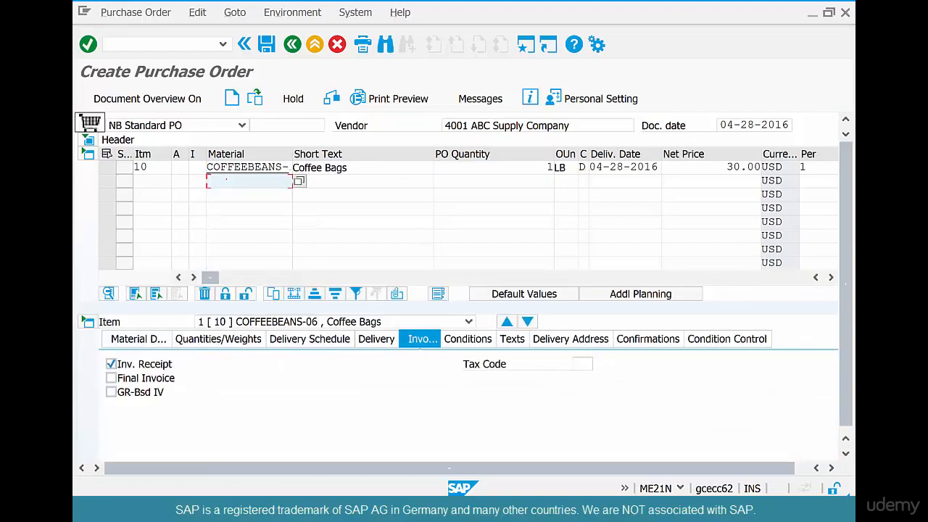
{"action": "type", "text": "st"}
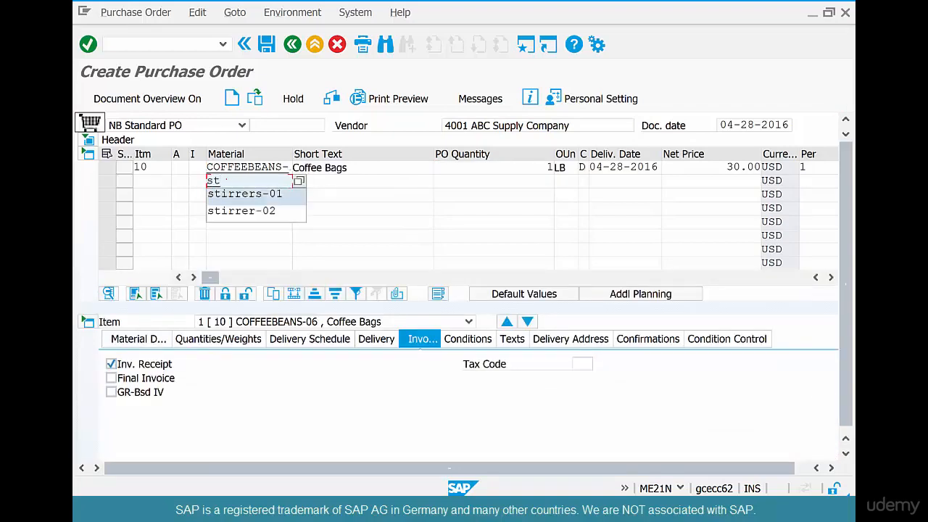
{"action": "left_click", "coordinate": [245, 194]}
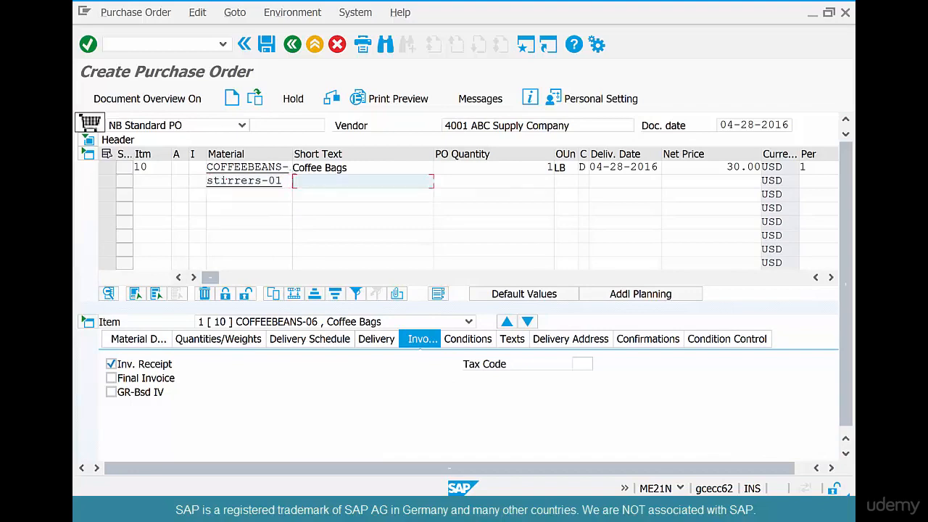
{"action": "type", "text": "1"}
{"action": "left_click", "coordinate": [180, 181]}
{"action": "type", "text": "K"}
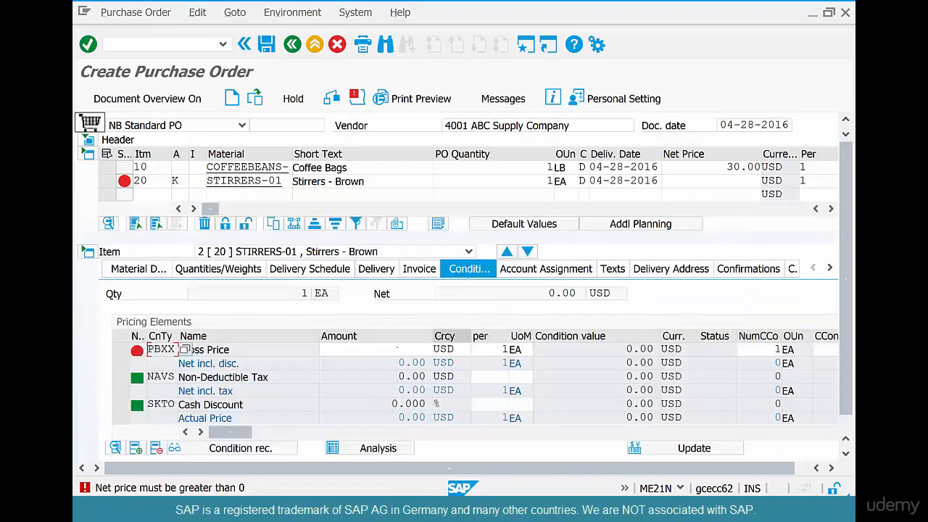
{"action": "type", "text": "10"}
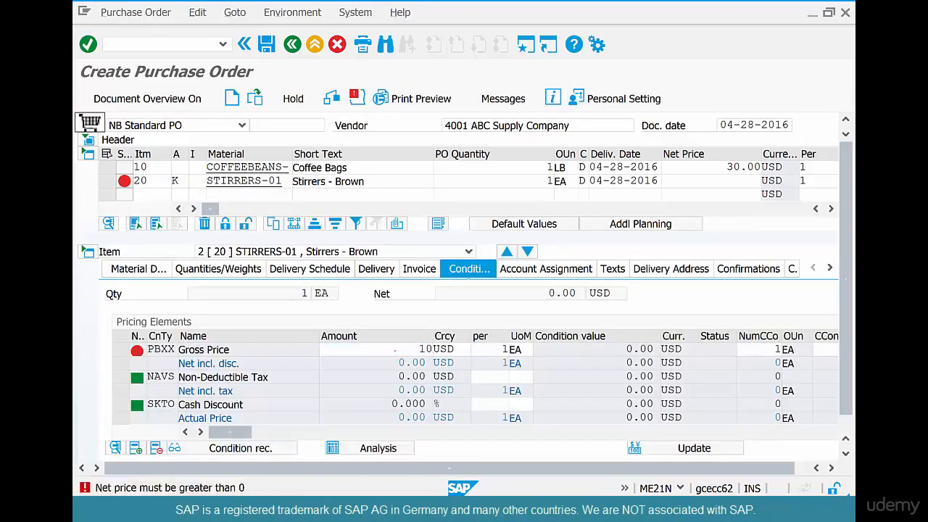
{"action": "left_click", "coordinate": [546, 269]}
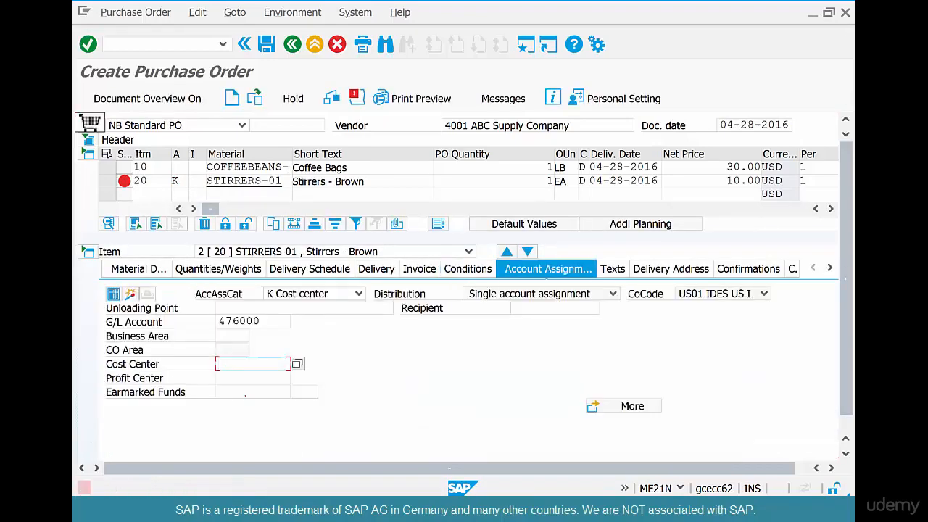